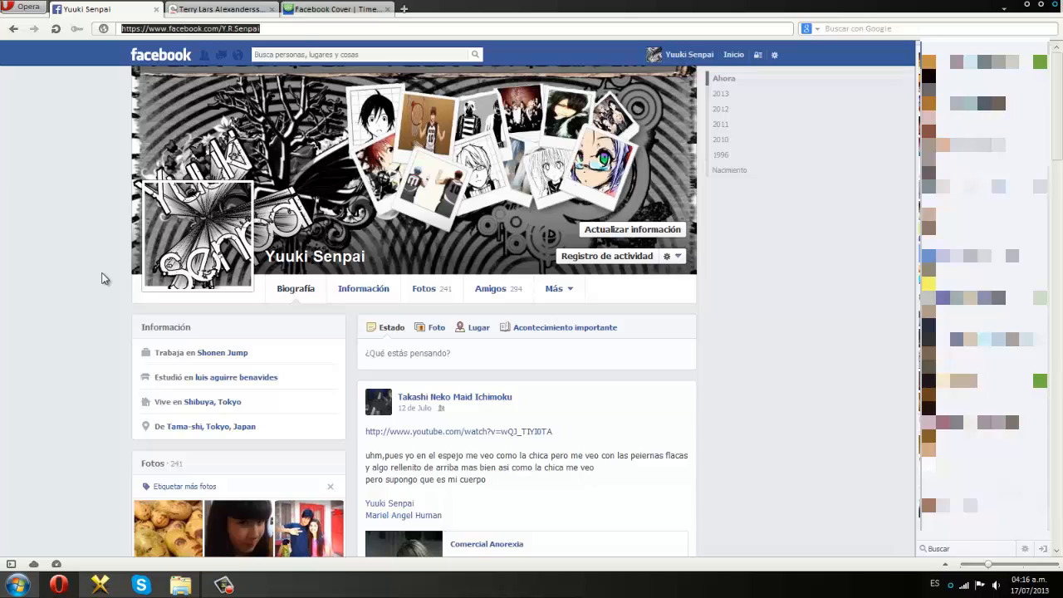
mouse_move(183, 290)
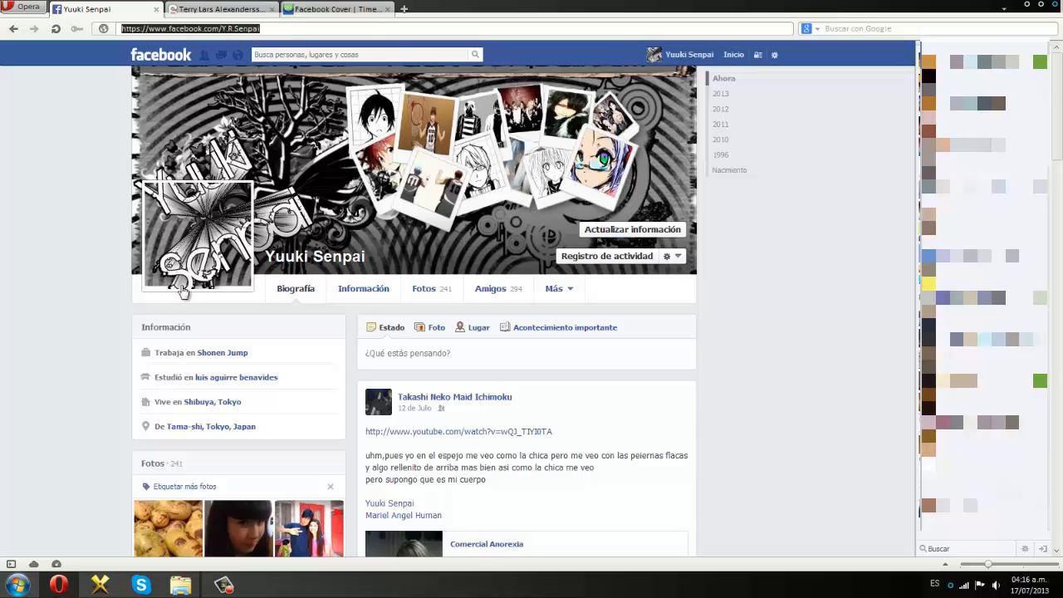
Step: Switch from the Facebook profile to the timelinecoverbanner.com tab
click(336, 10)
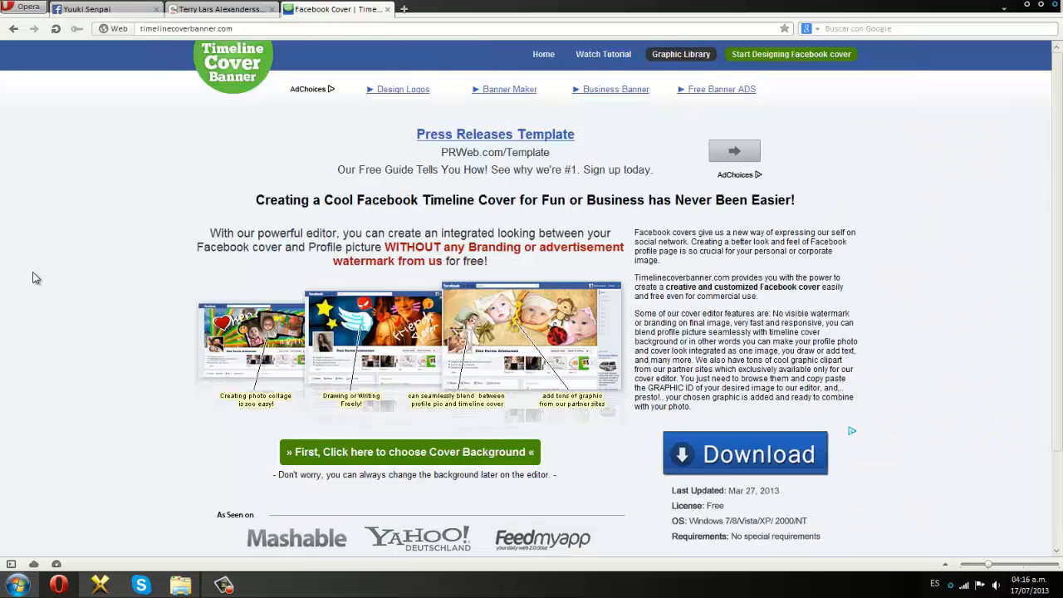
mouse_move(3, 297)
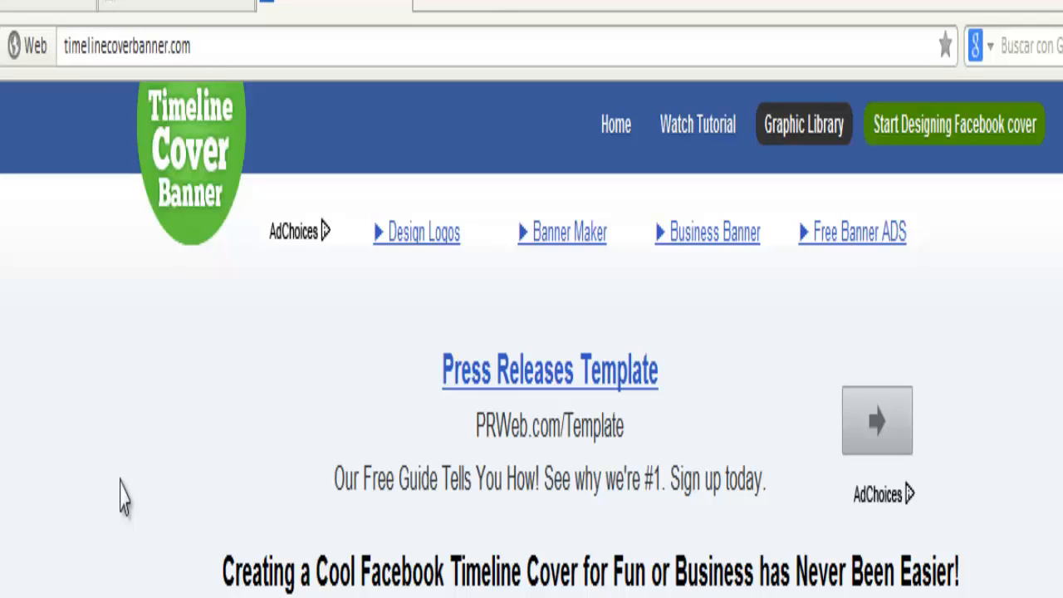
mouse_move(950, 352)
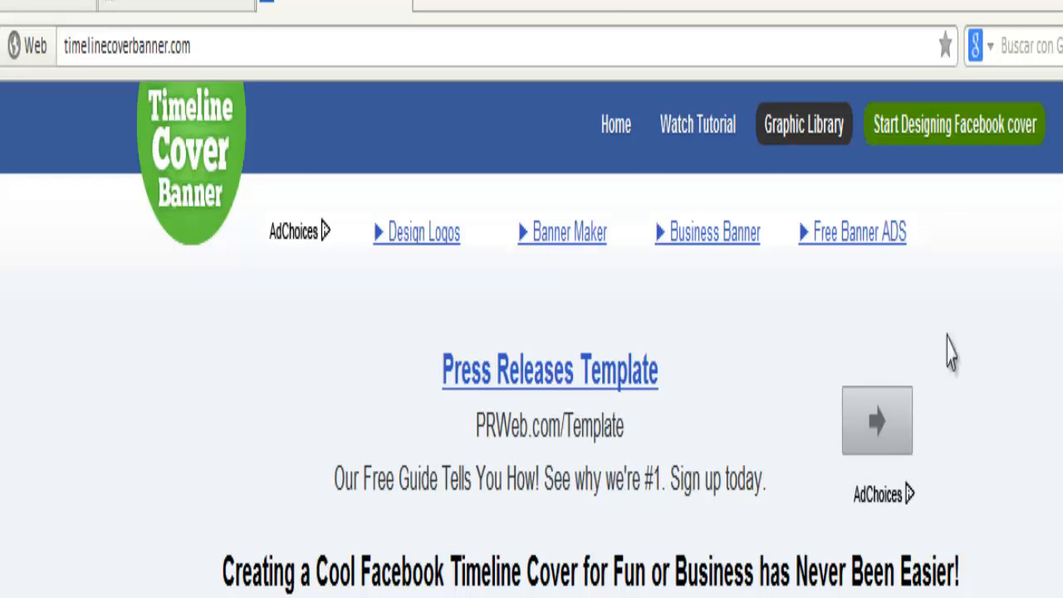
mouse_move(307, 92)
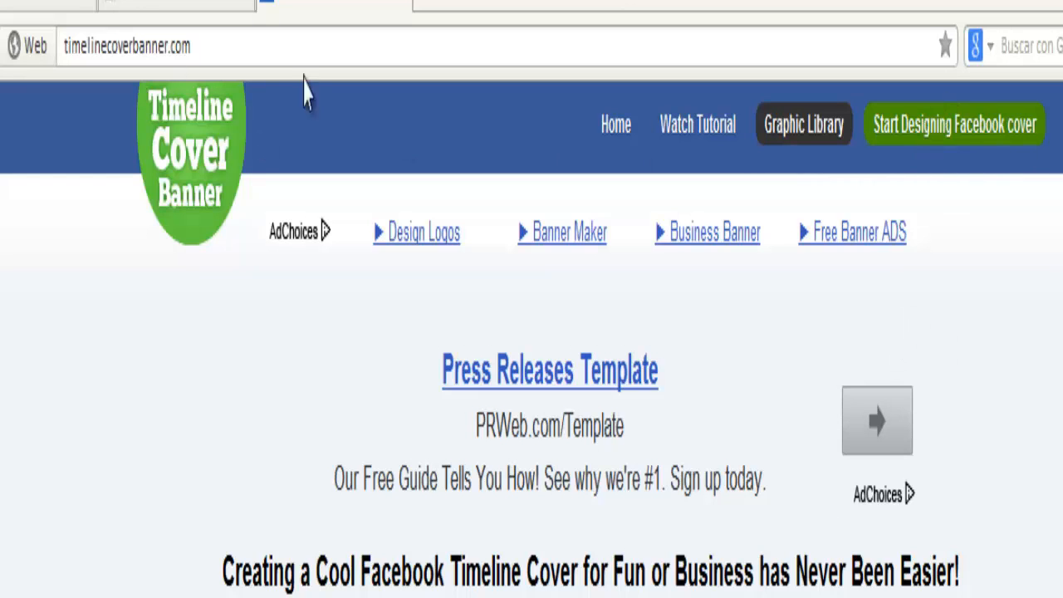
Step: Start designing a new Facebook cover from the site header
click(954, 124)
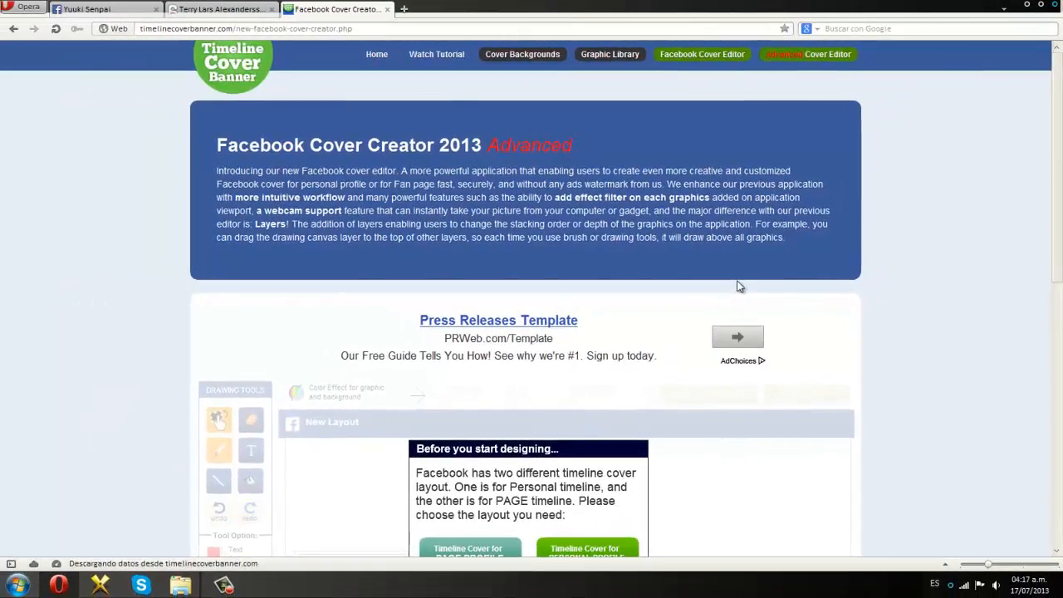
Step: Bring the empty New Layout canvas into view after glancing at the Facebook profile
scroll(down, 3)
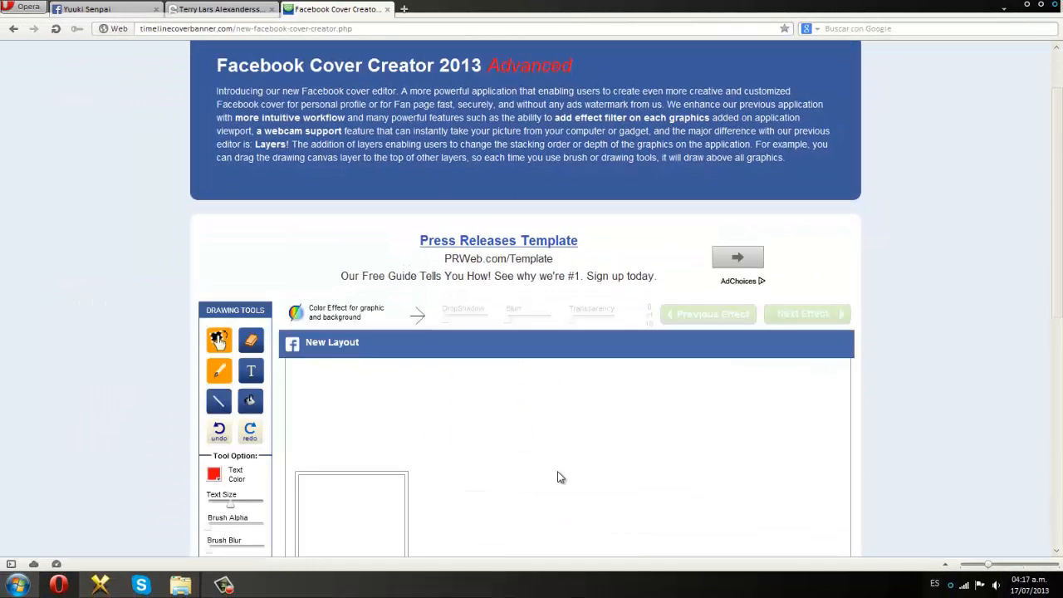
scroll(down, 3)
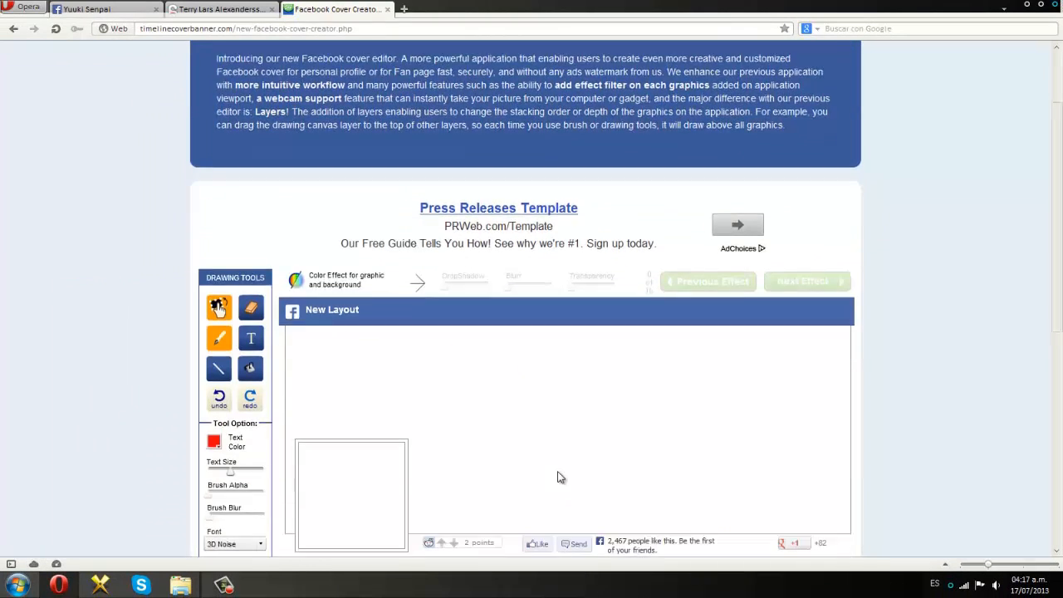
scroll(down, 3)
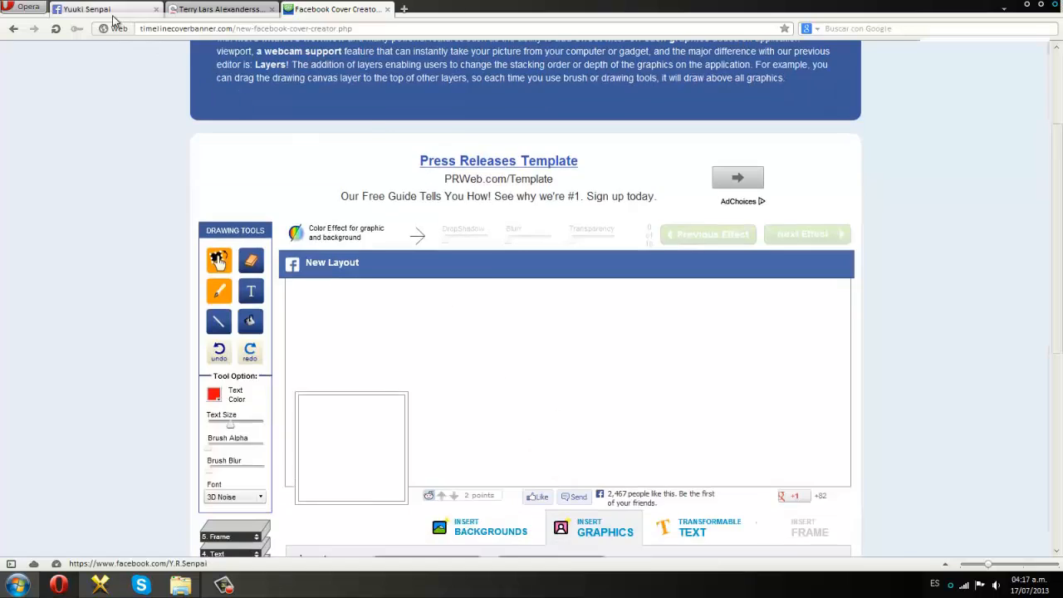
click(91, 10)
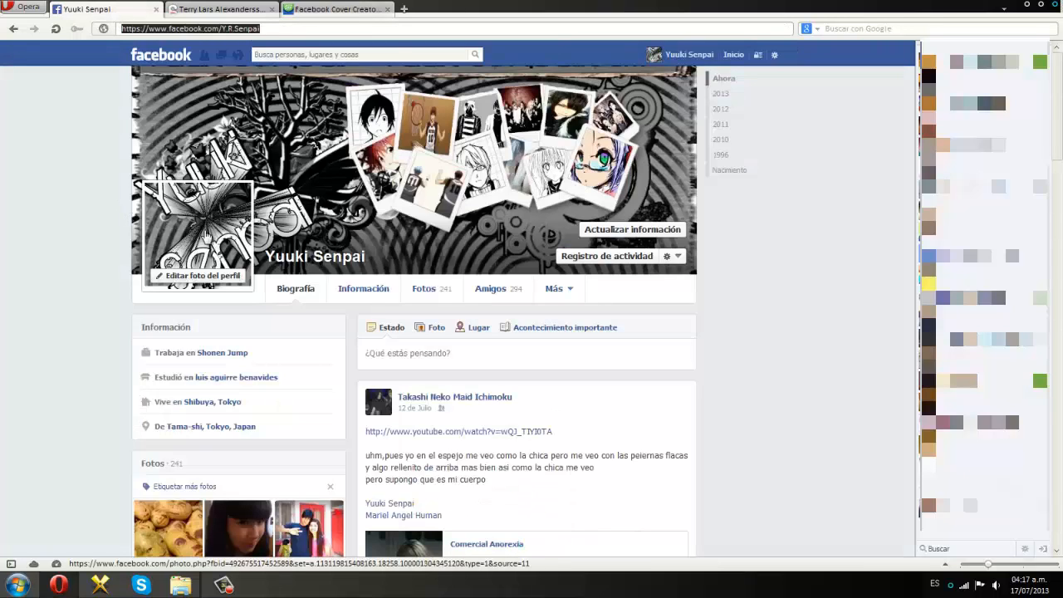
mouse_move(357, 224)
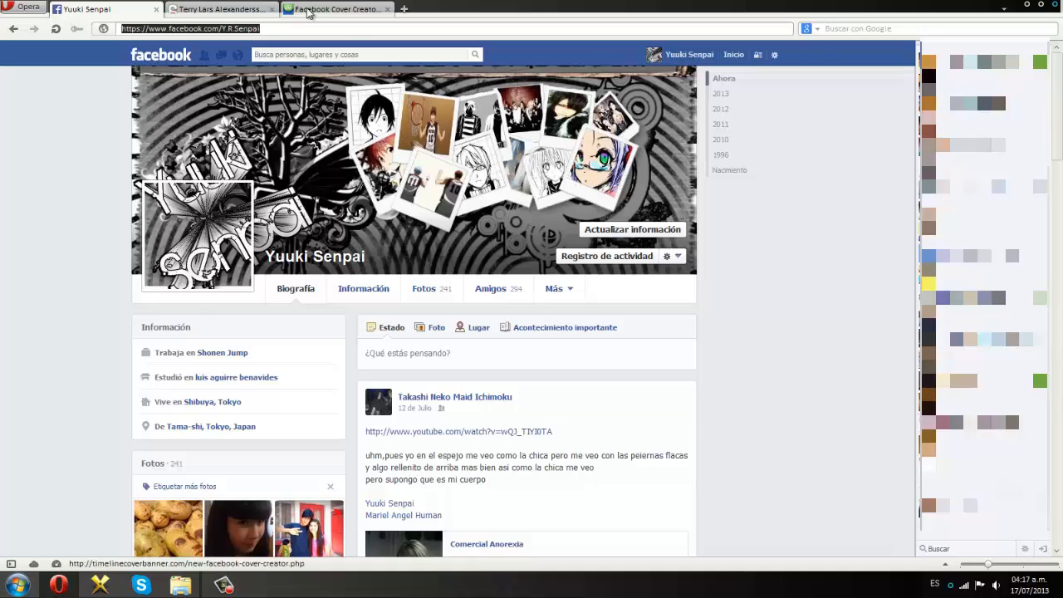
click(332, 10)
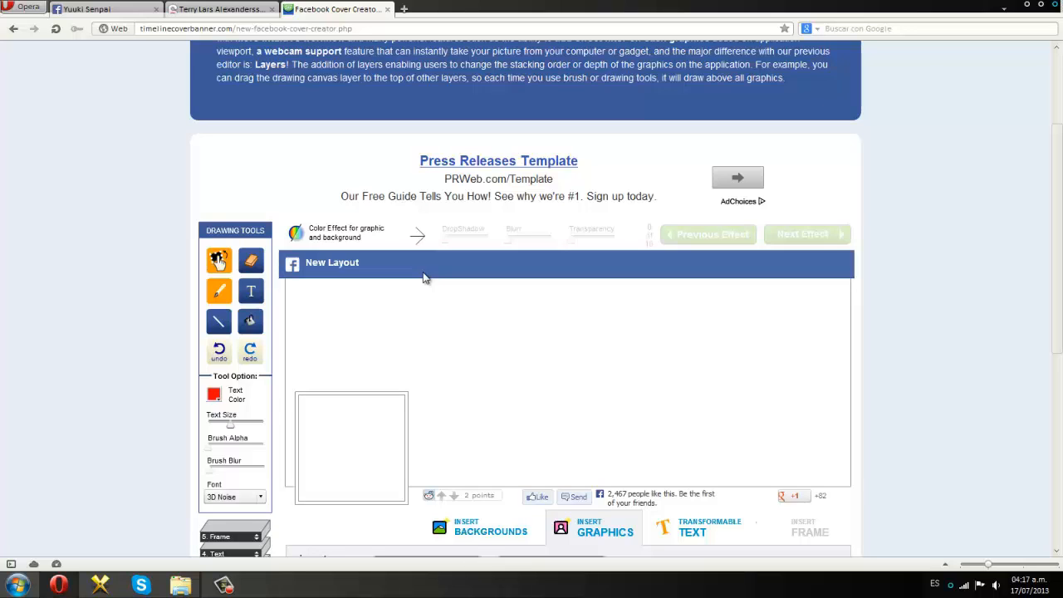
mouse_move(761, 299)
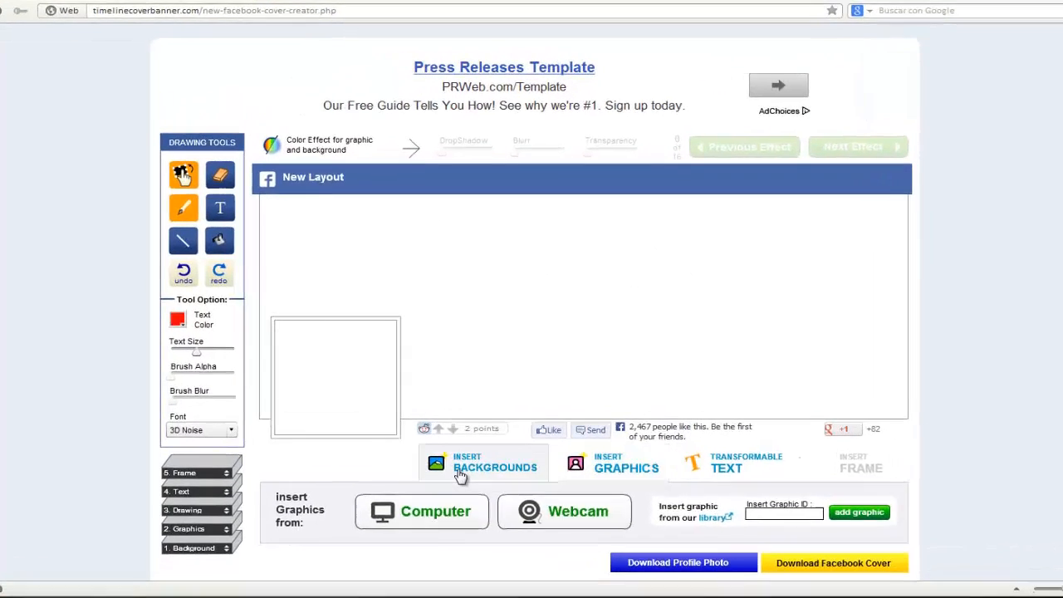
Step: Load the light blue background picture from the Tuto folder onto the cover canvas
click(495, 461)
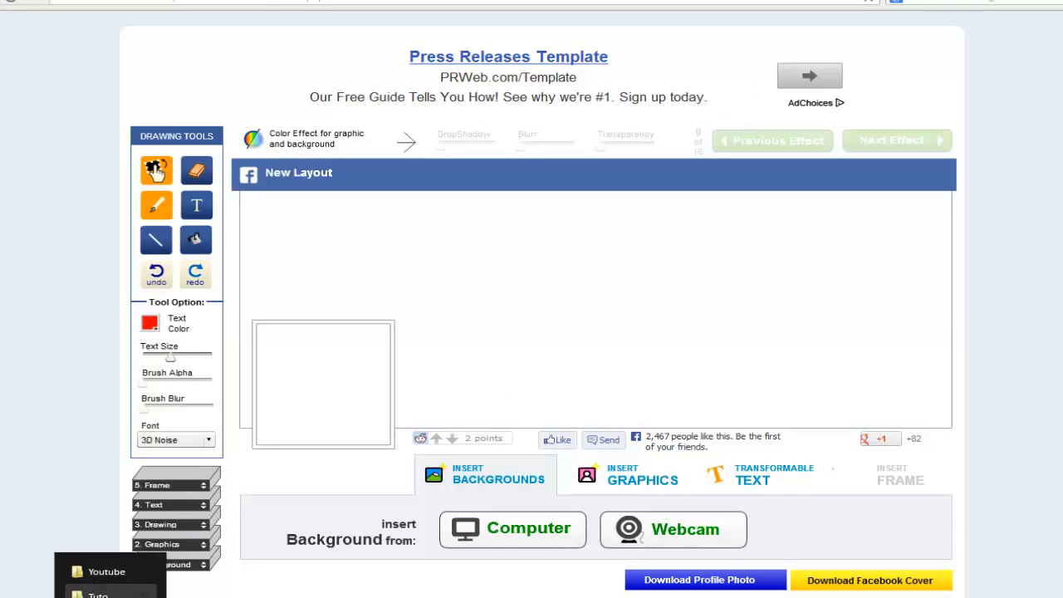
click(511, 528)
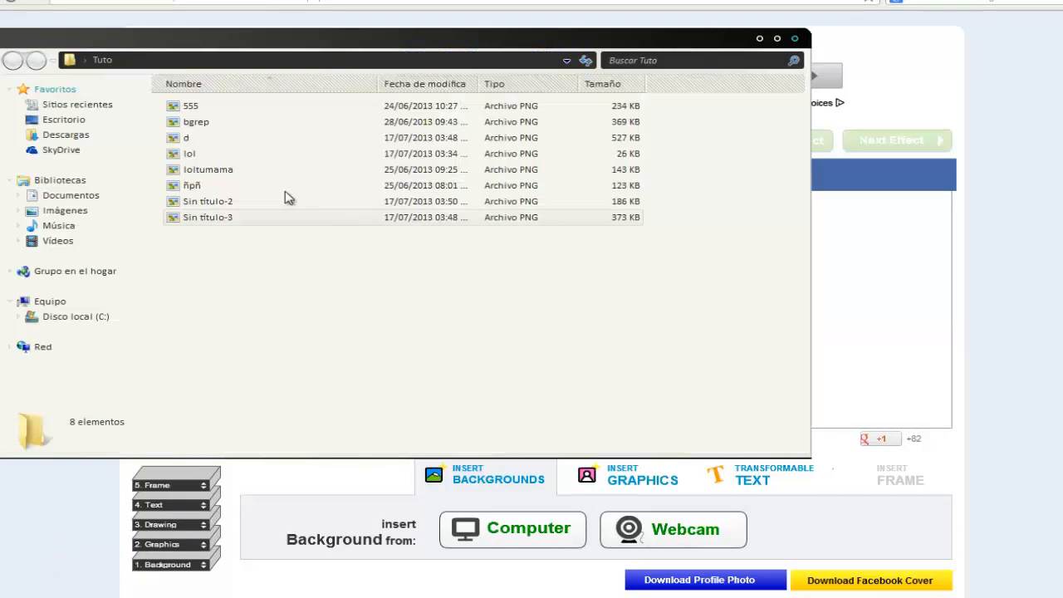
drag(189, 153, 196, 236)
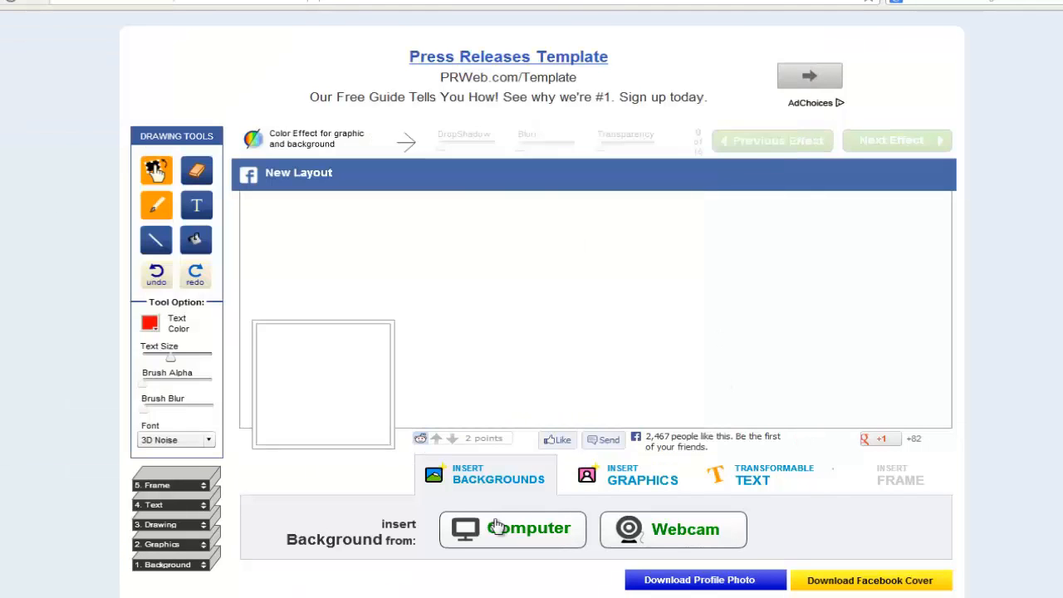
click(511, 528)
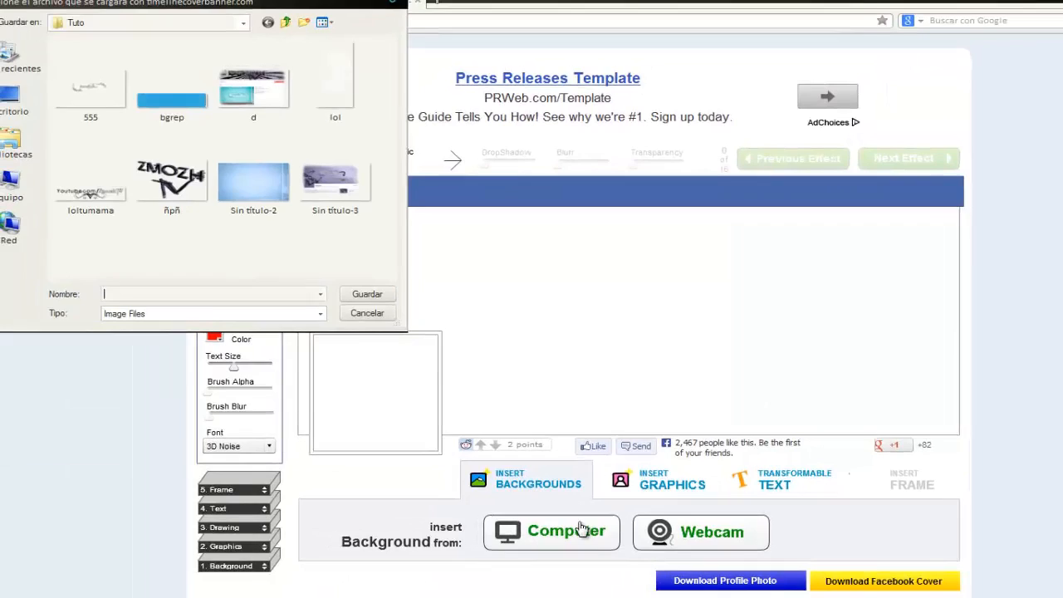
click(367, 312)
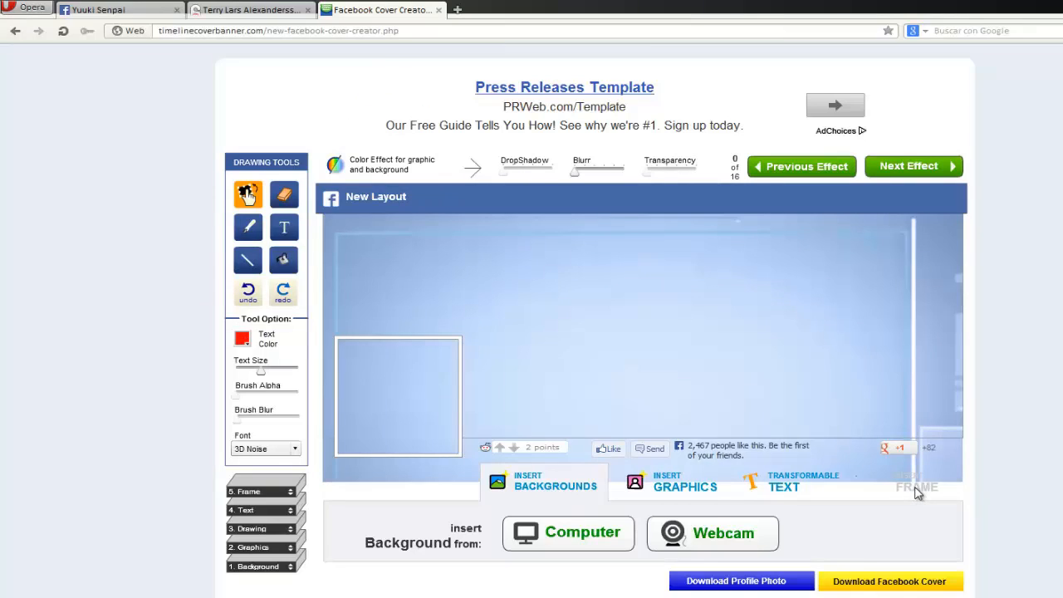
mouse_move(325, 442)
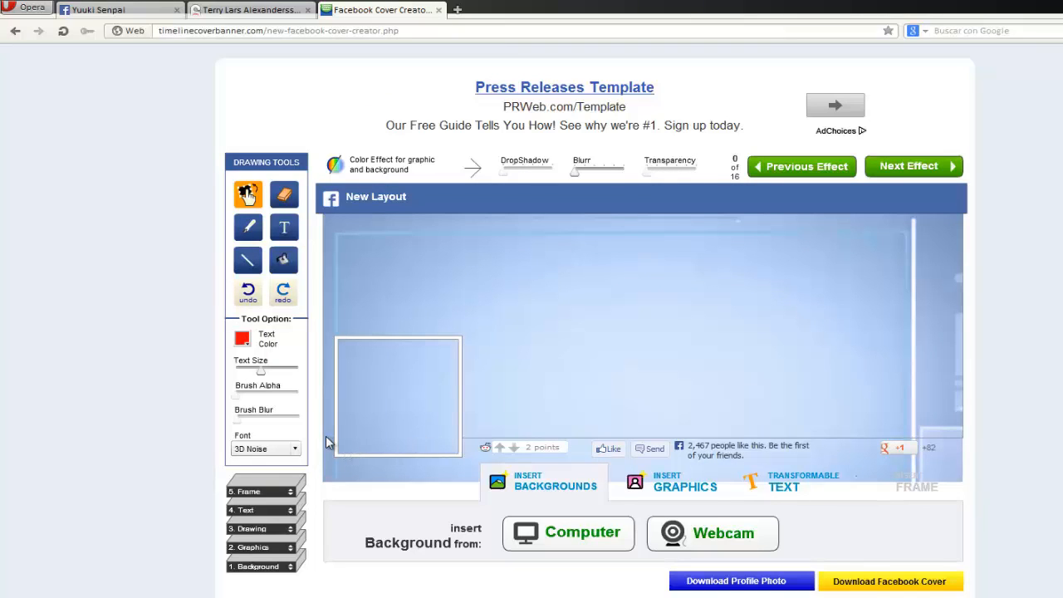
mouse_move(336, 455)
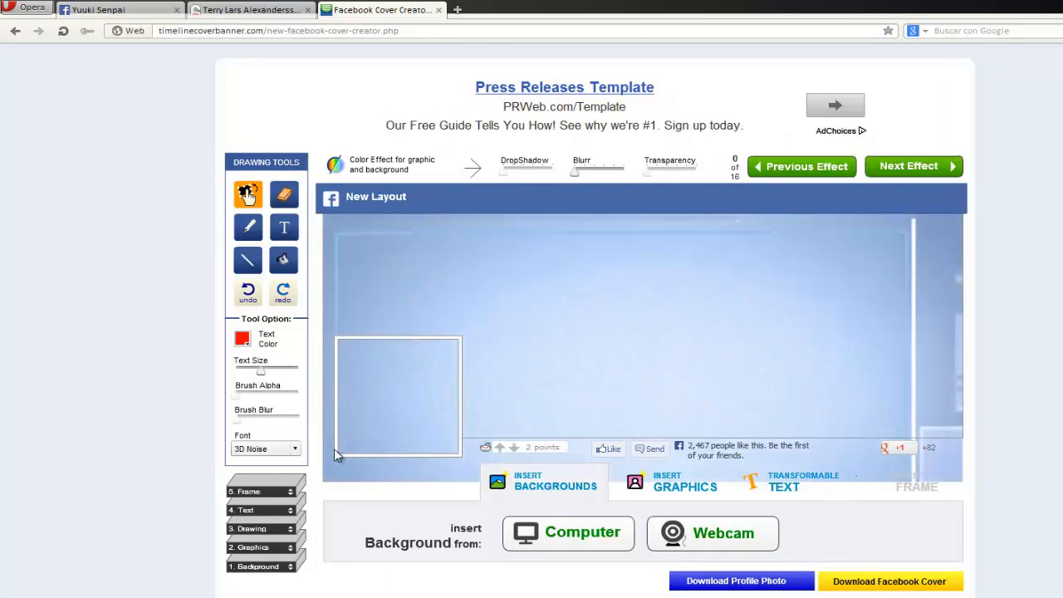
mouse_move(502, 214)
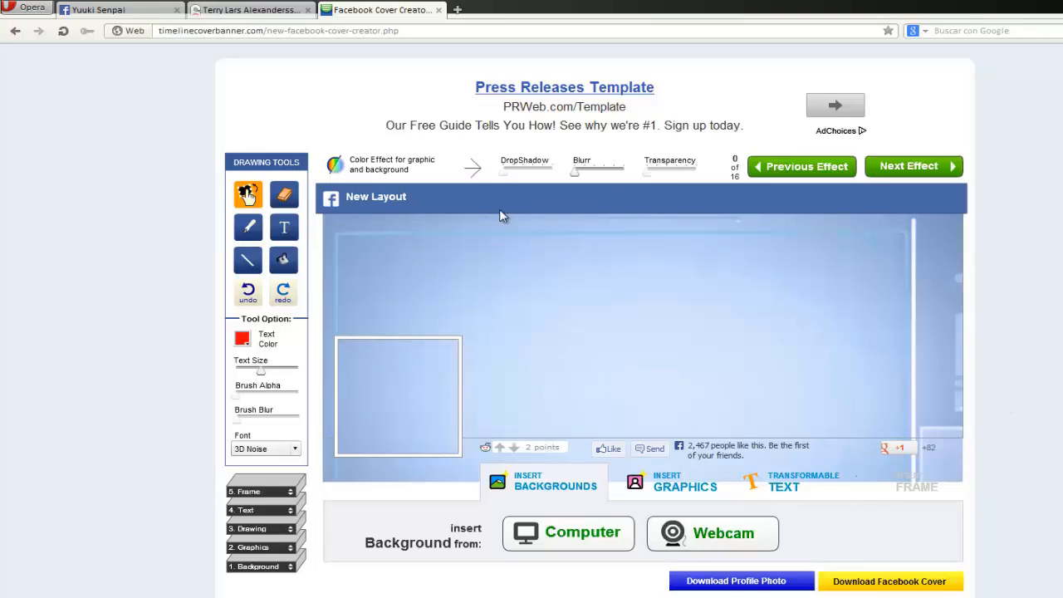
mouse_move(396, 447)
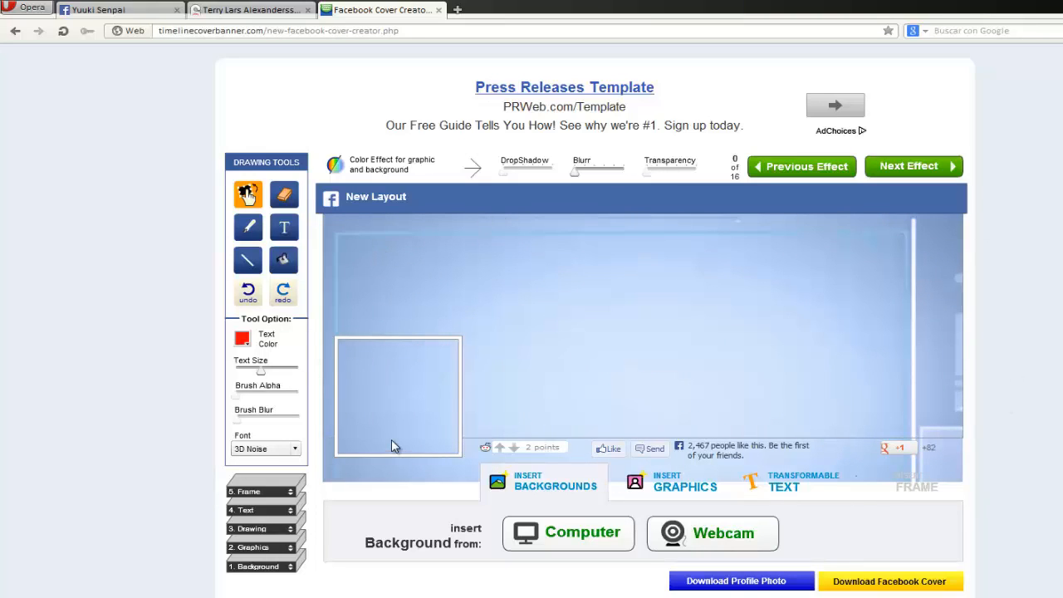
mouse_move(358, 479)
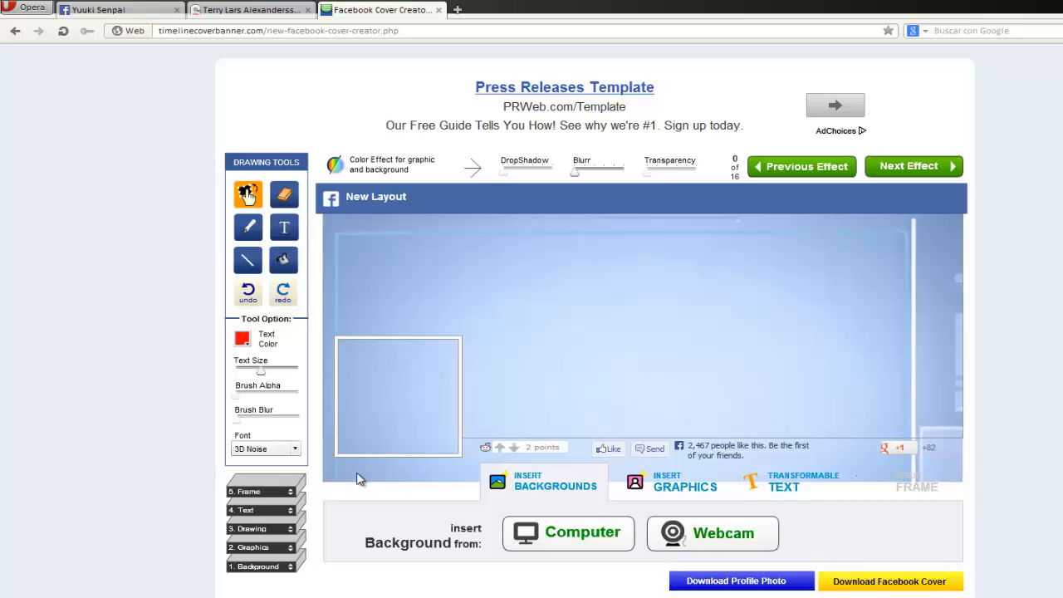
mouse_move(623, 500)
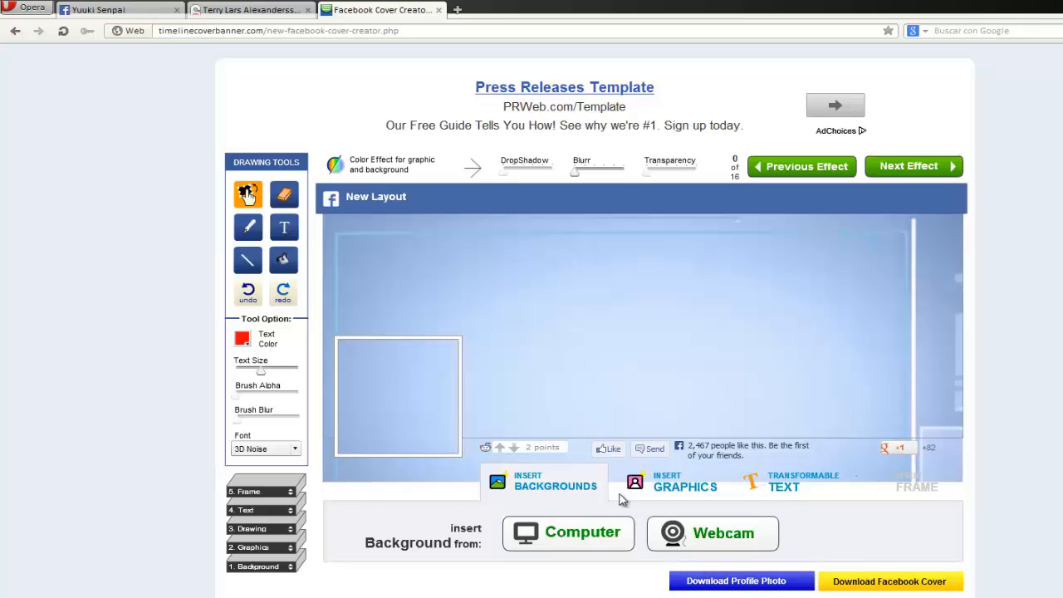
click(685, 481)
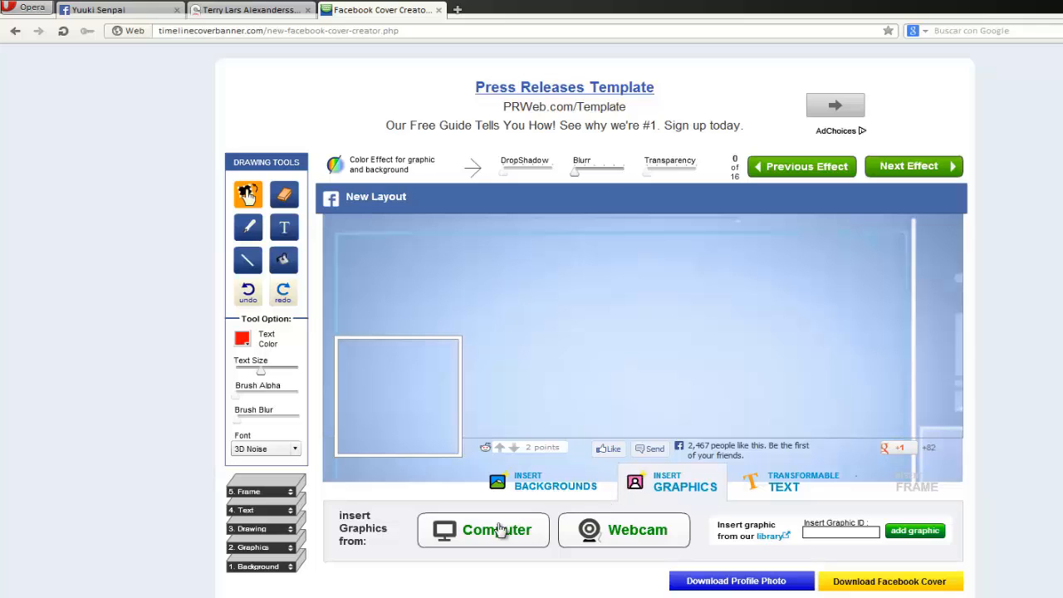
Step: Insert the blue strip graphic from the computer along the cover's left edge
click(484, 530)
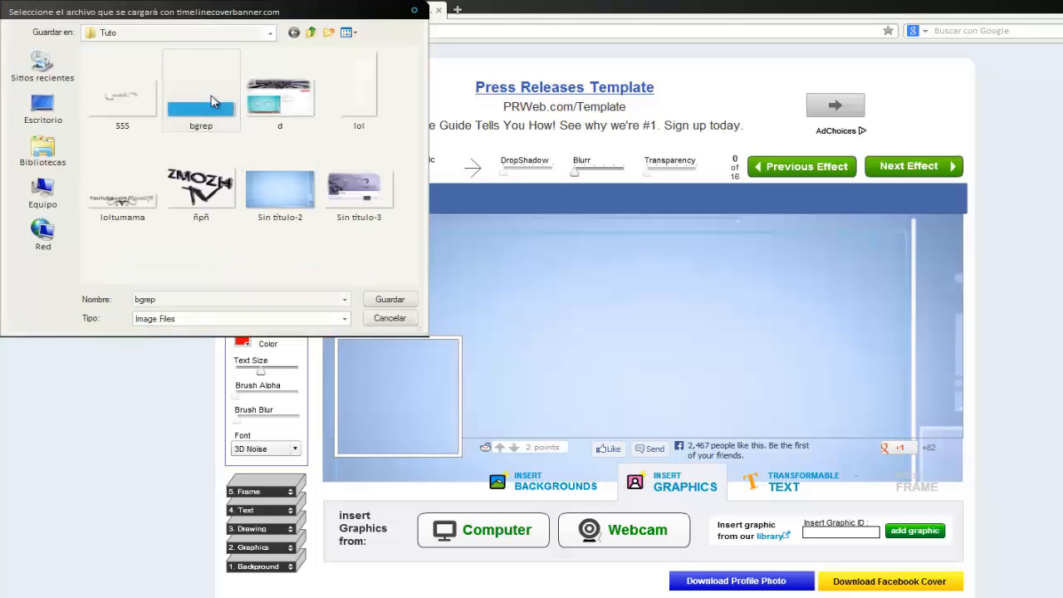
click(388, 299)
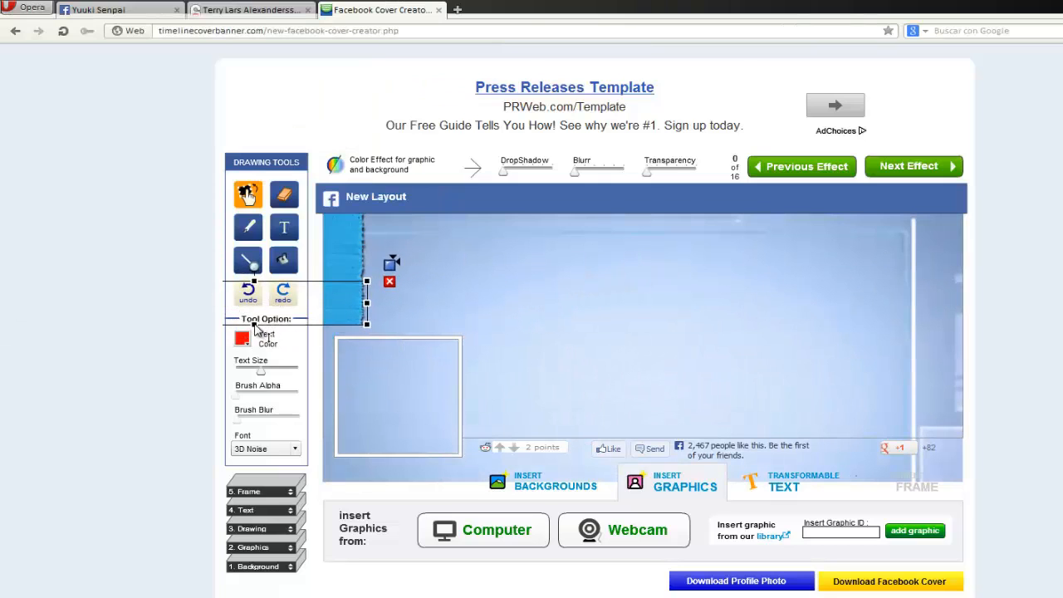
click(568, 322)
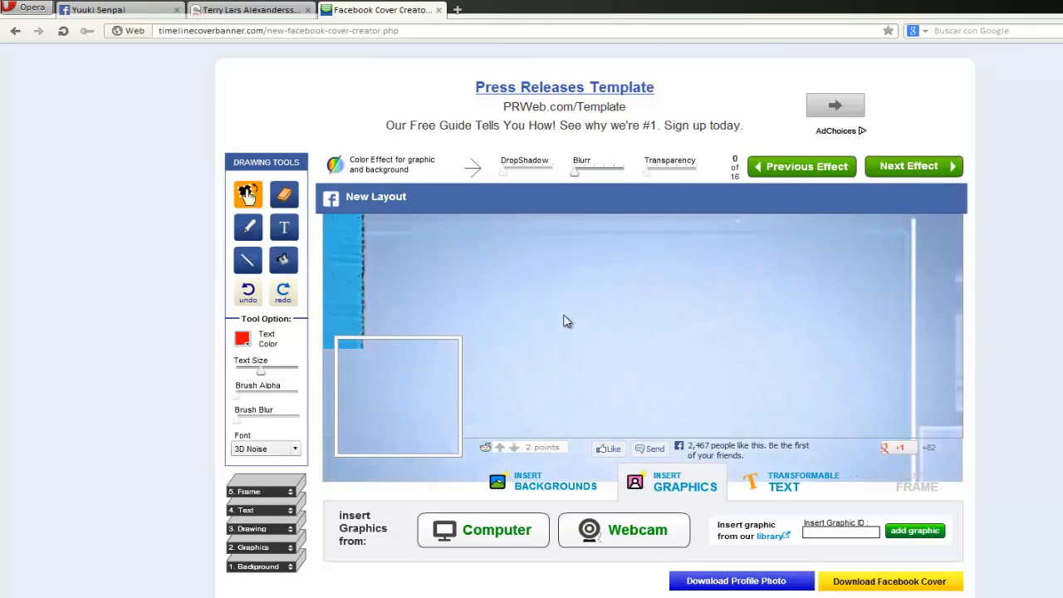
click(481, 530)
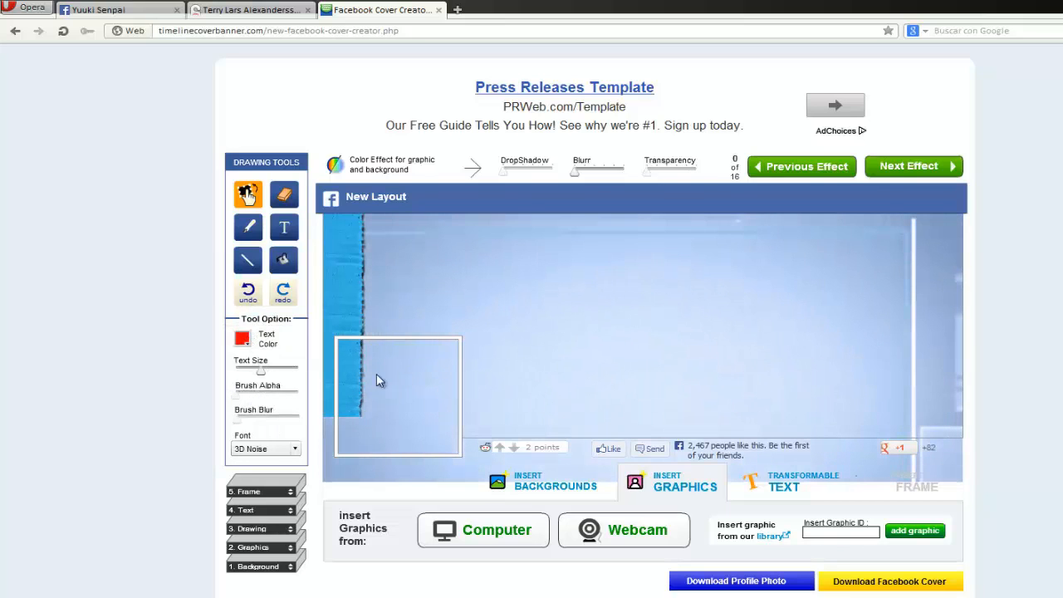
click(365, 382)
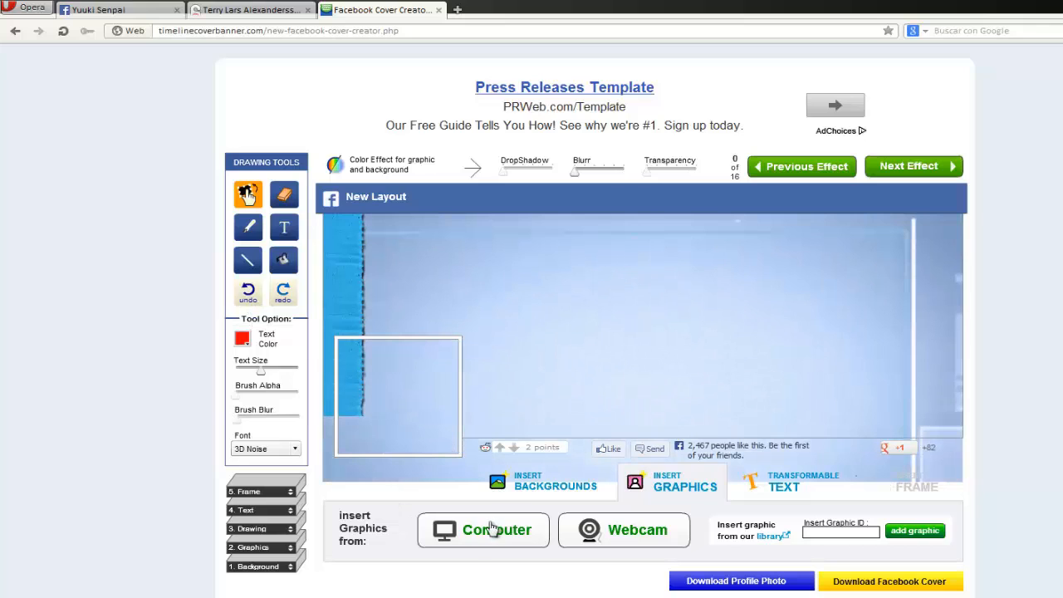
Step: Add a second blue block and move it behind the profile-photo box
click(484, 530)
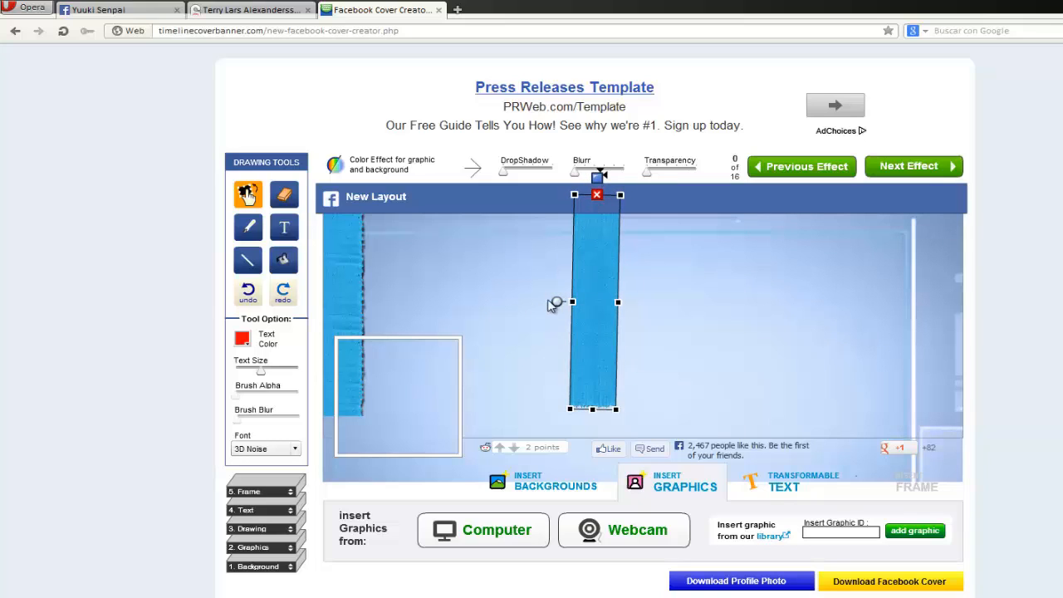
drag(595, 302, 365, 428)
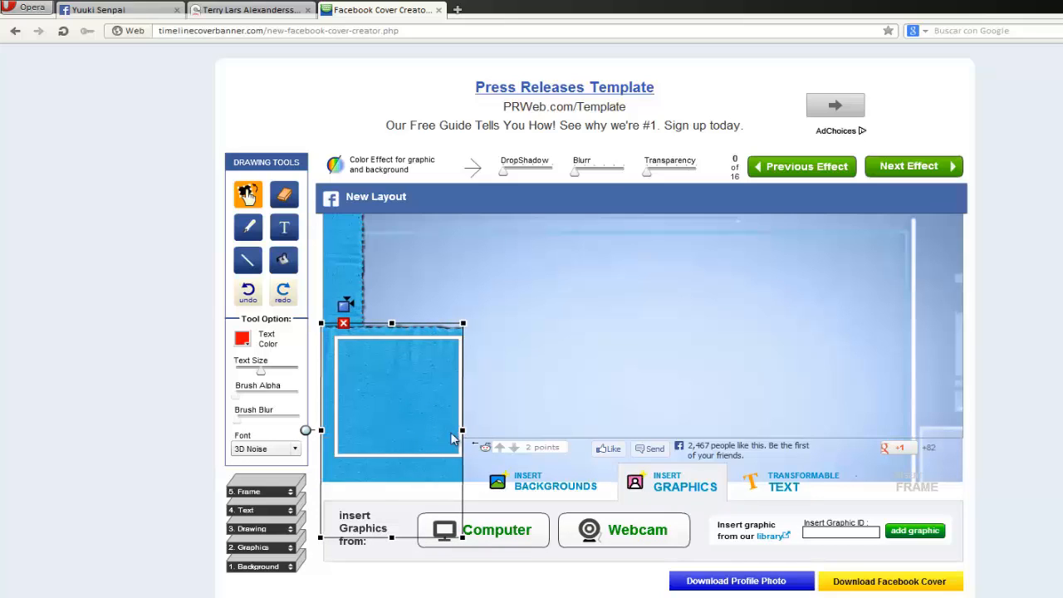
mouse_move(397, 328)
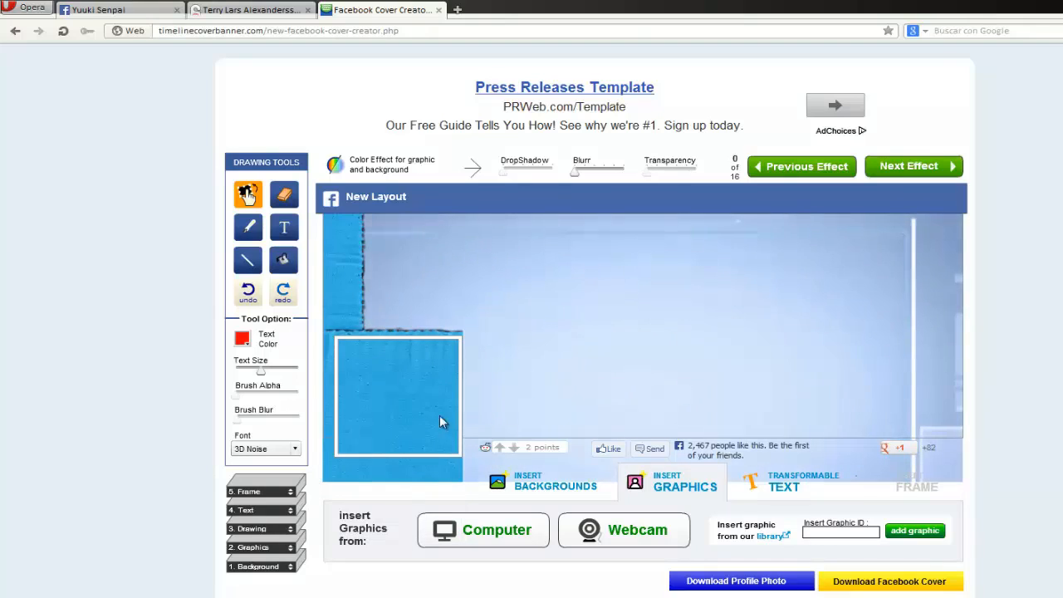
Step: Insert the blue border graphic framing the top, right and bottom edges
click(484, 530)
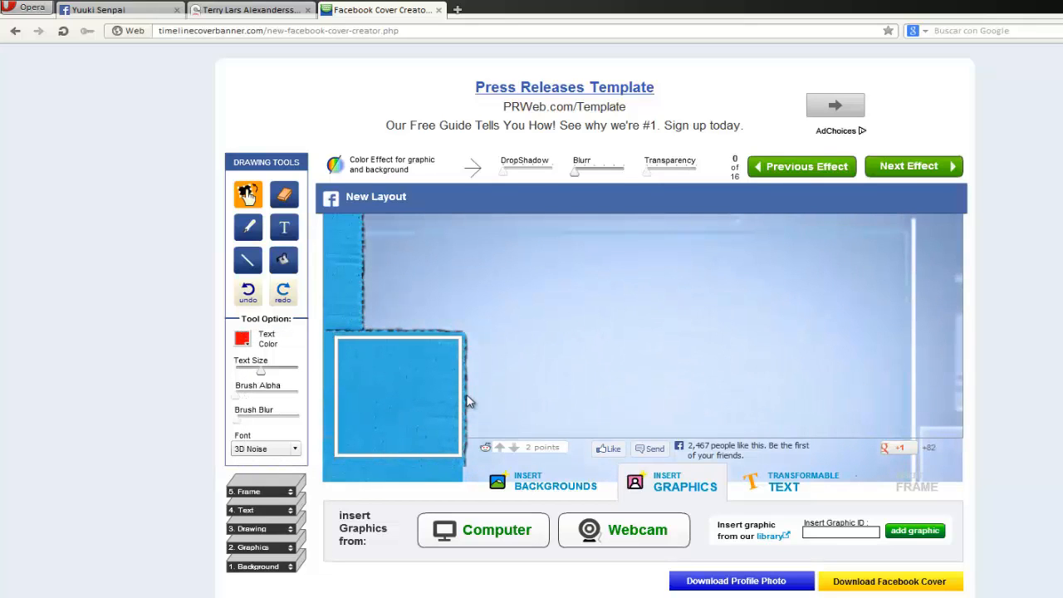
mouse_move(528, 374)
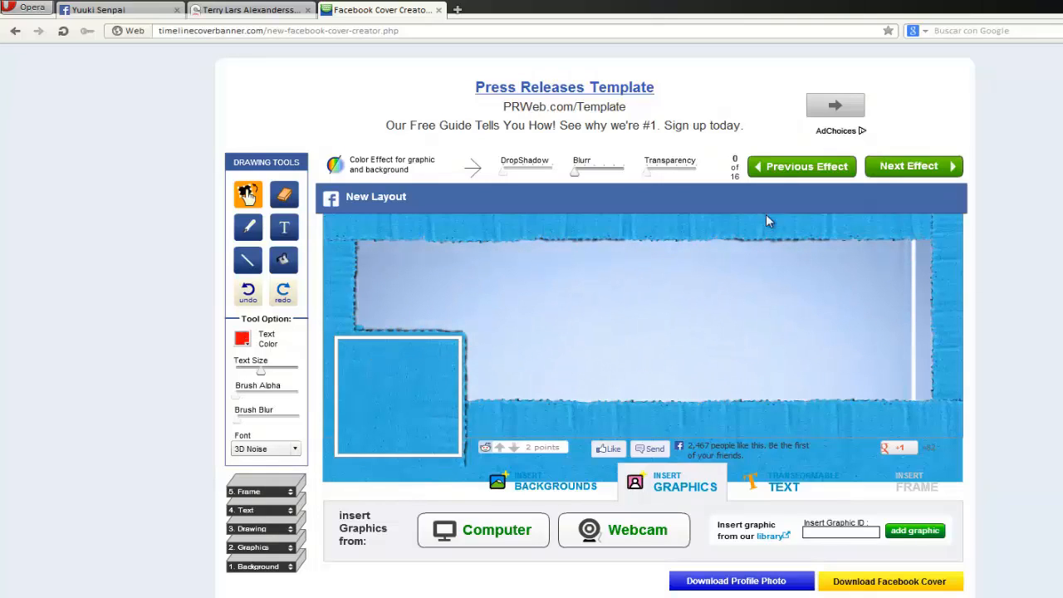
Step: Insert the ZMOZH logo and tilt it over the profile-photo corner
click(482, 530)
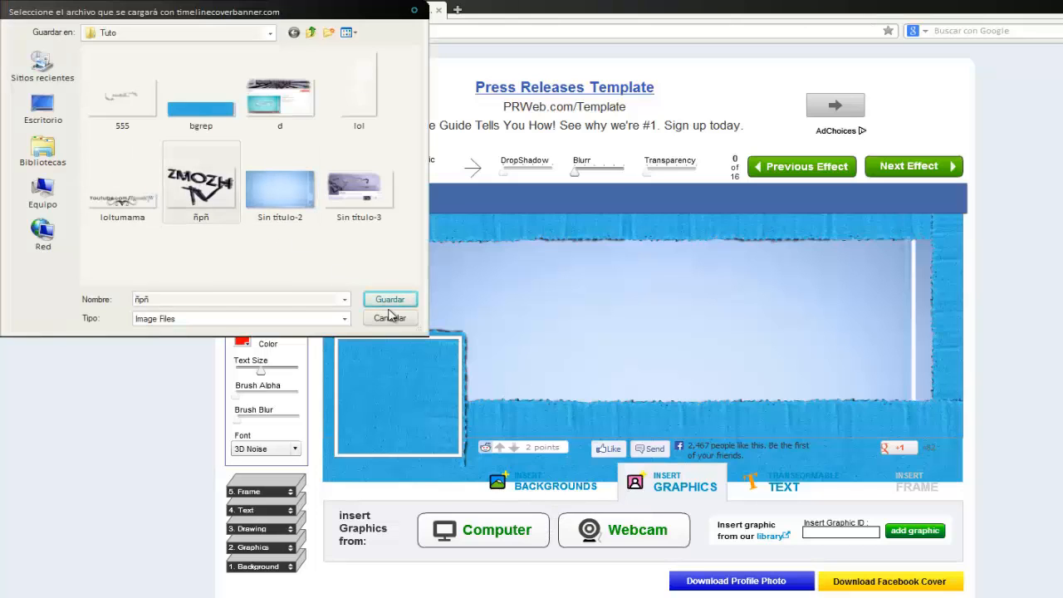
click(388, 299)
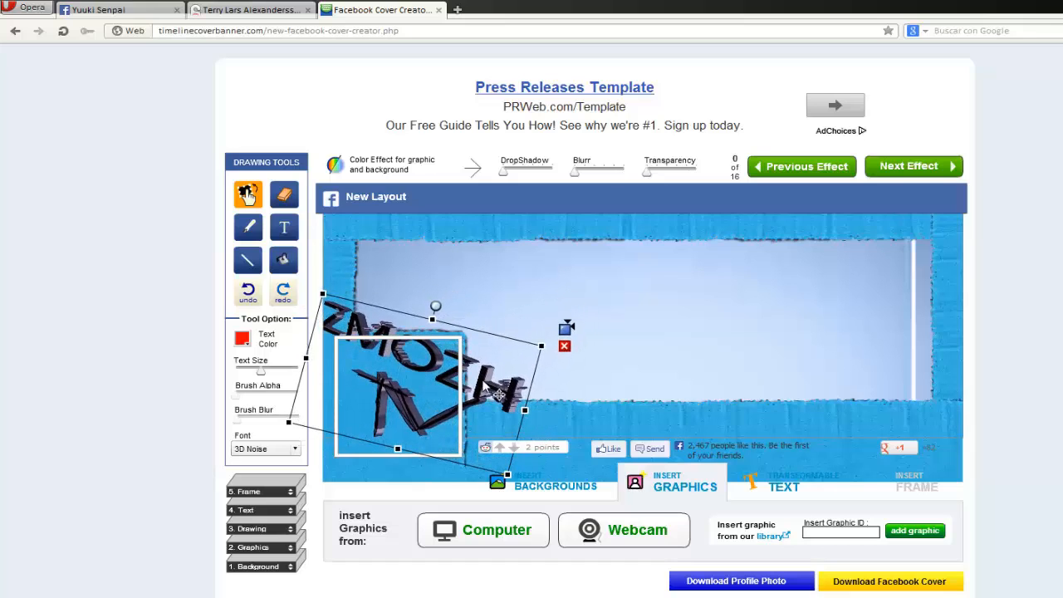
drag(482, 391, 498, 407)
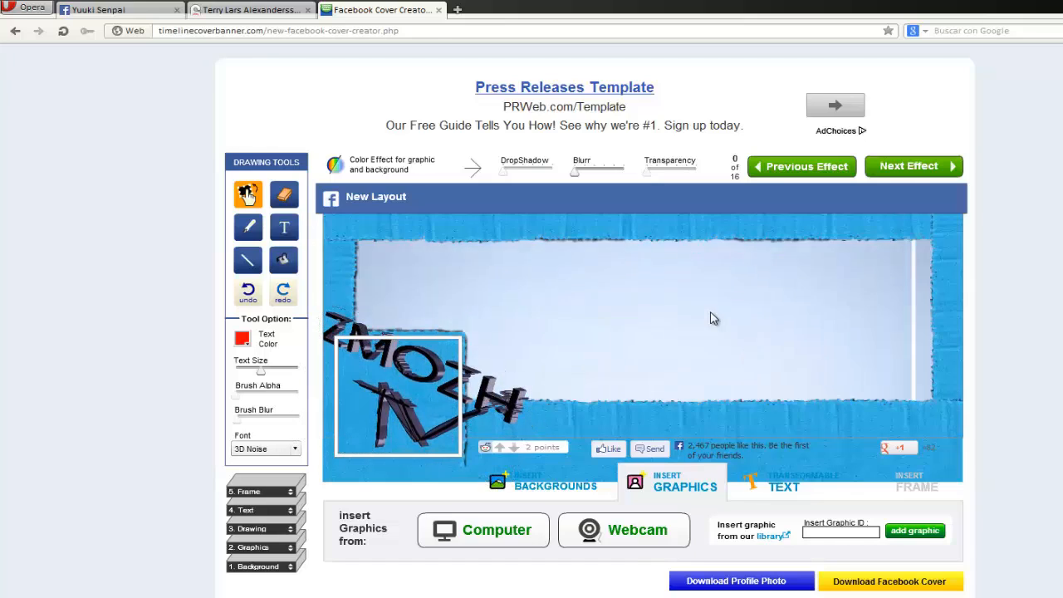
Step: Insert the concentric white circles image in the cover's centre
click(482, 530)
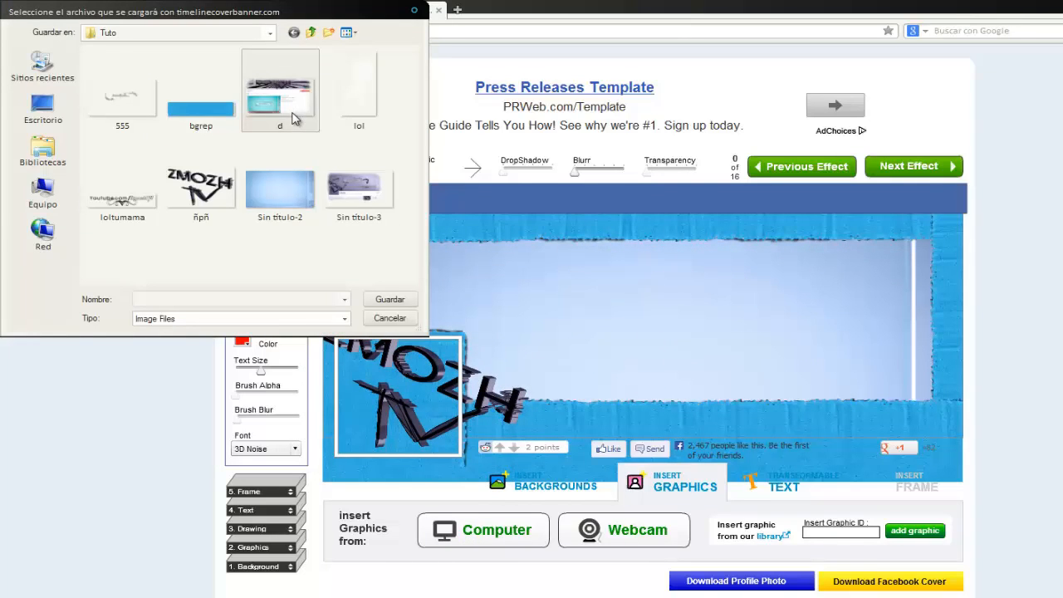
click(359, 90)
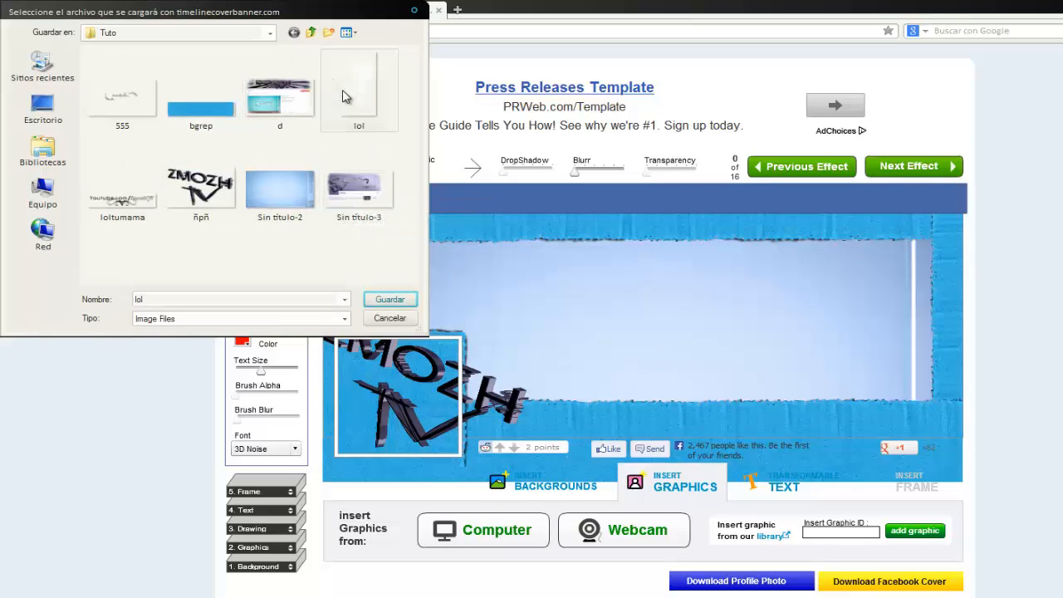
click(389, 299)
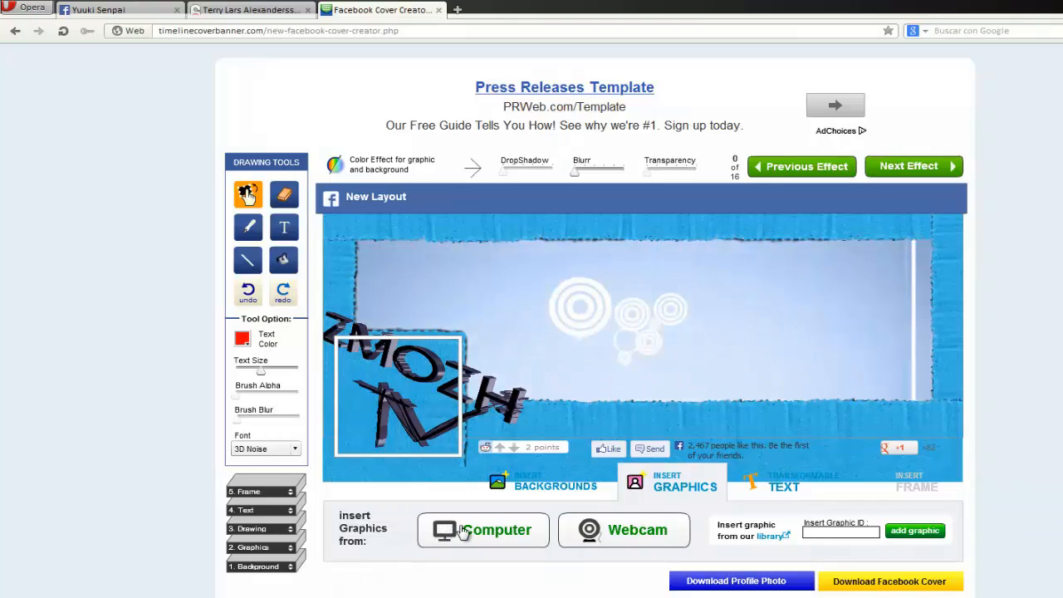
Step: Insert the first screenshot and tilt it into place above the circles
click(483, 530)
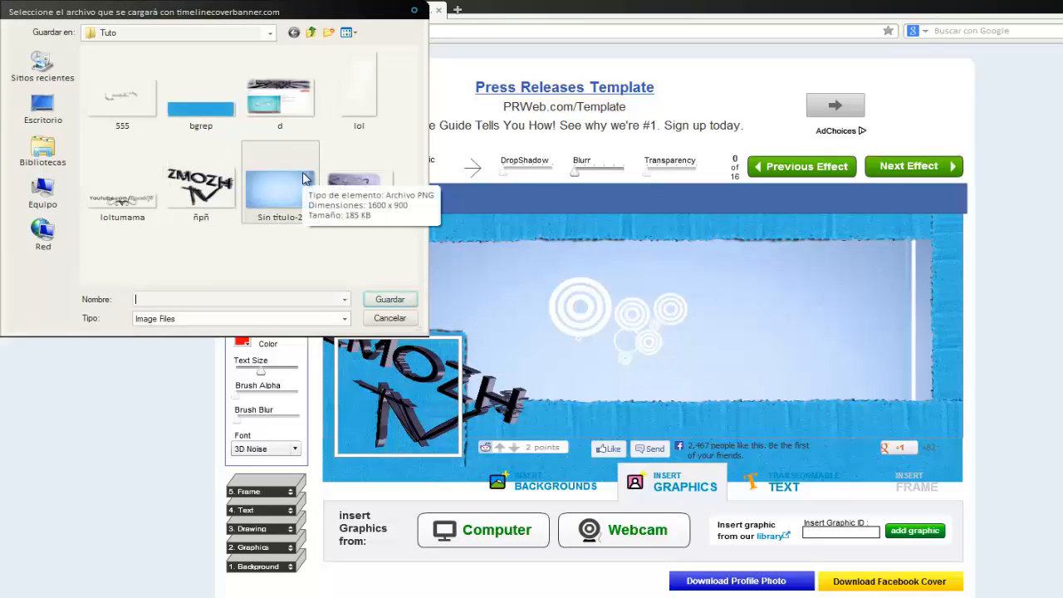
mouse_move(307, 222)
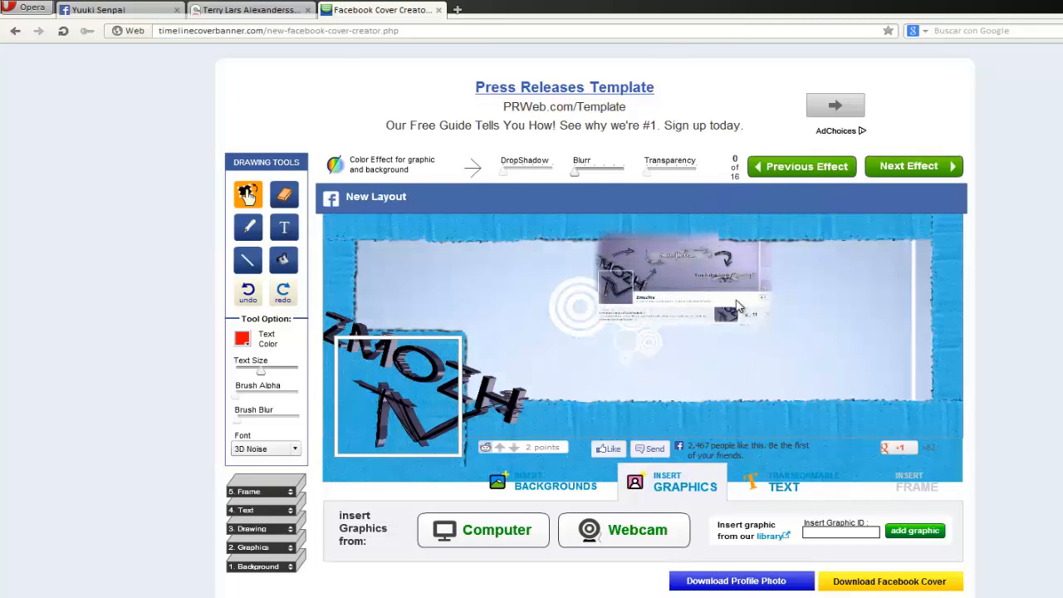
click(681, 282)
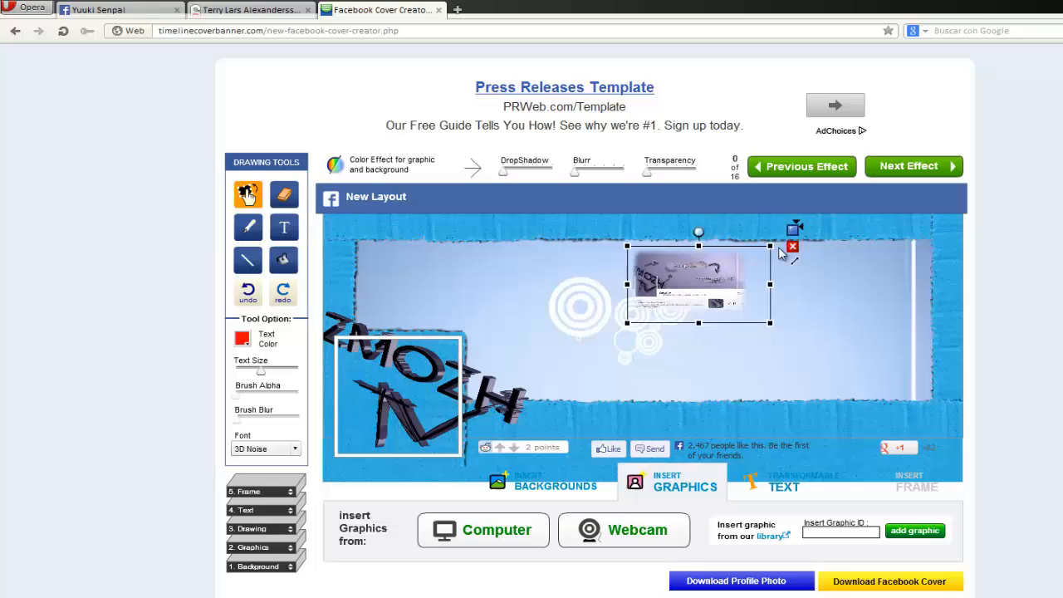
drag(698, 284, 691, 292)
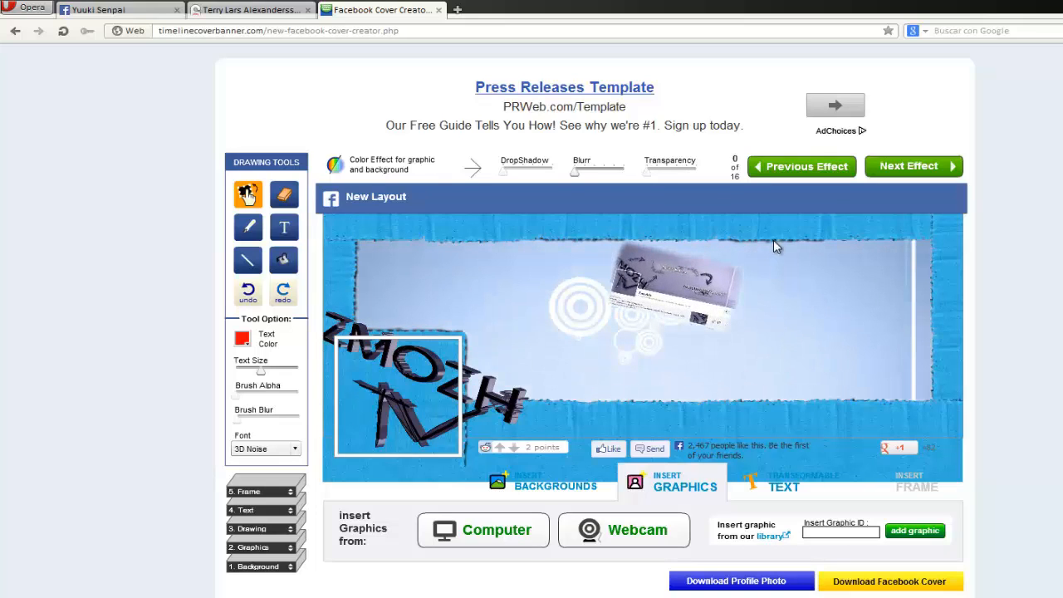
mouse_move(482, 562)
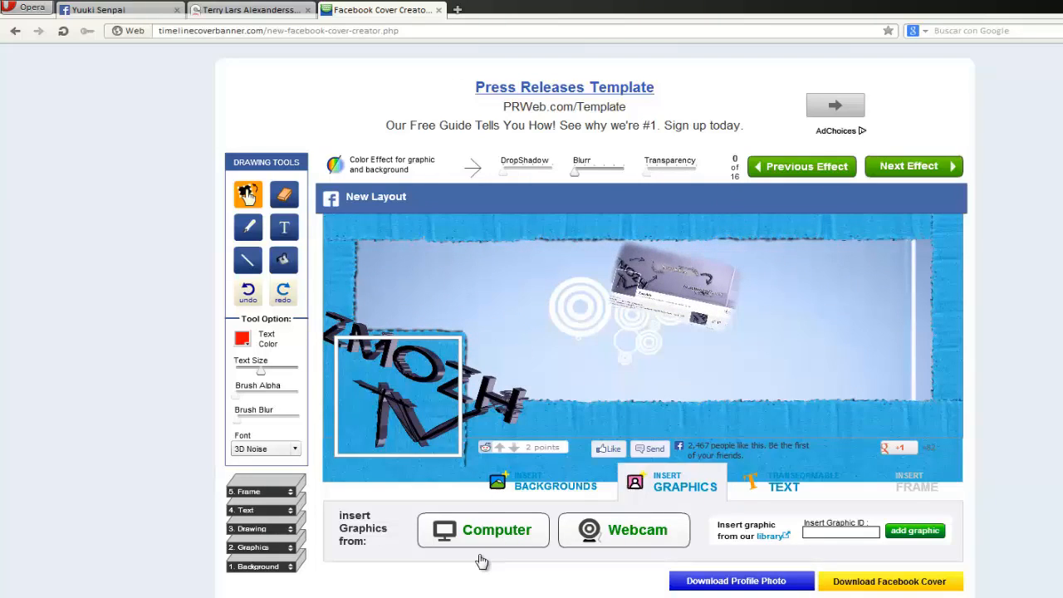
Step: Insert the second screenshot, tilt it and move it left of the circles
click(482, 530)
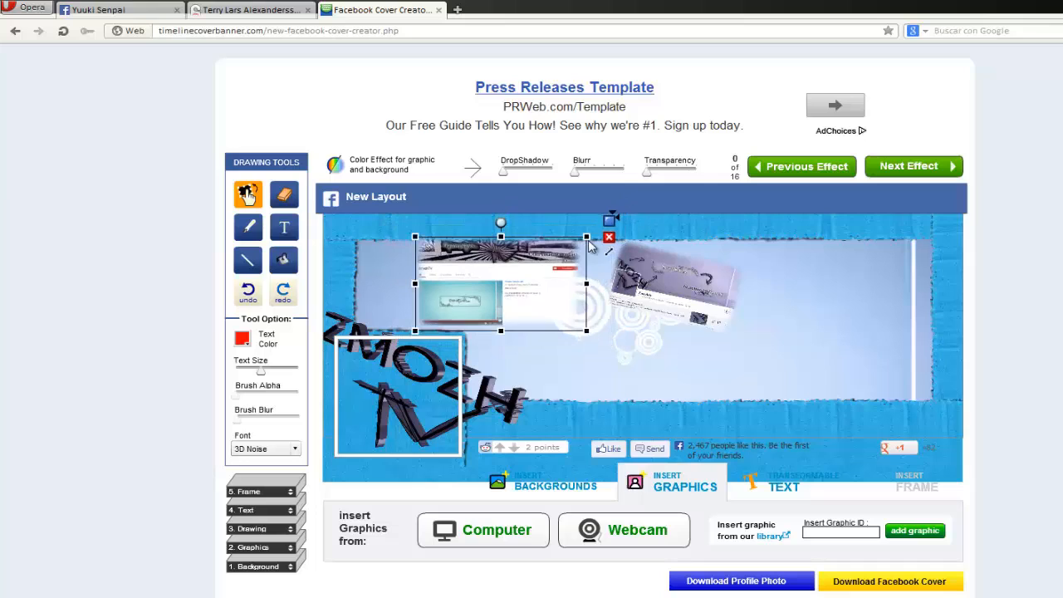
drag(502, 299, 523, 279)
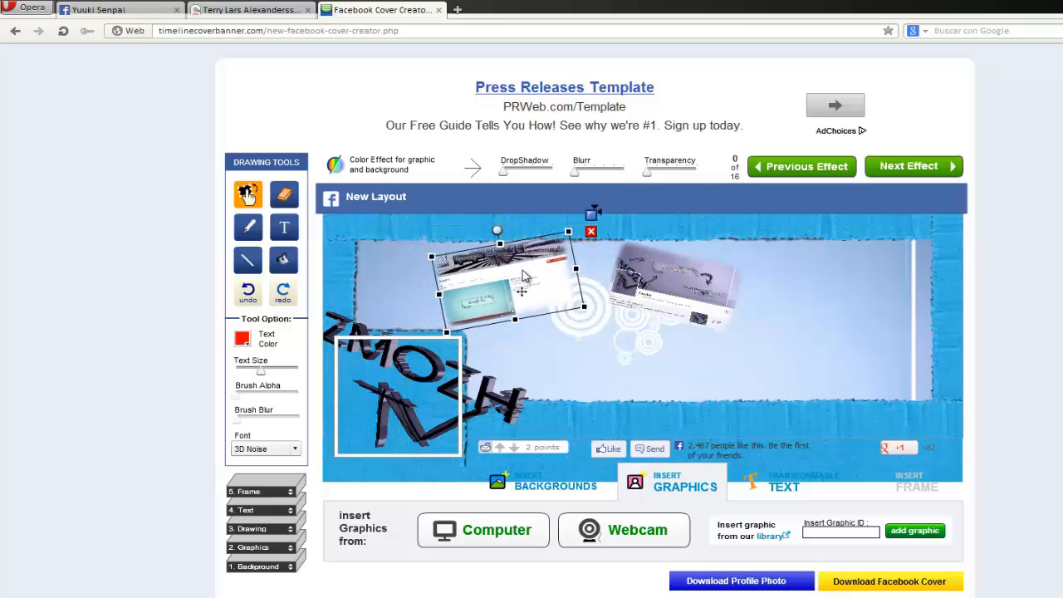
drag(502, 282, 694, 302)
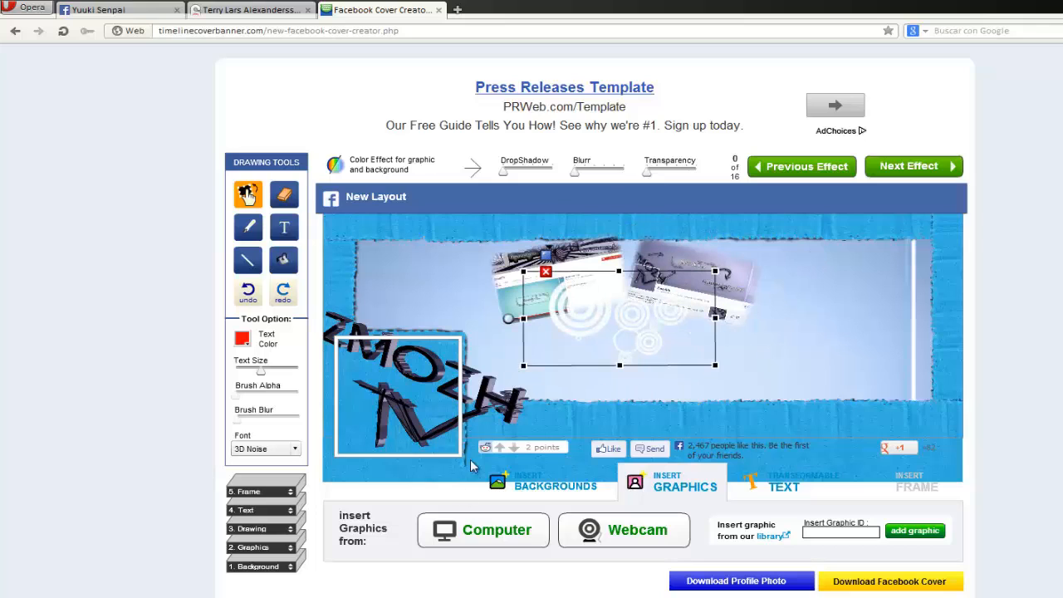
click(482, 530)
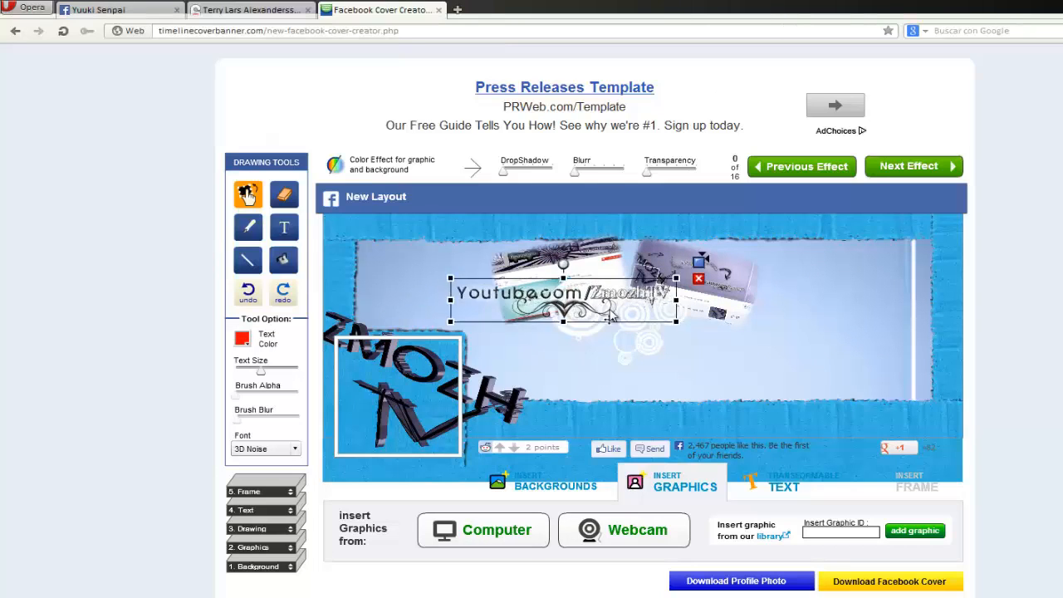
Step: Move the Youtube.com/ZmozhTV caption to the bottom edge and insert the ornate subscribe lettering
drag(563, 301, 705, 407)
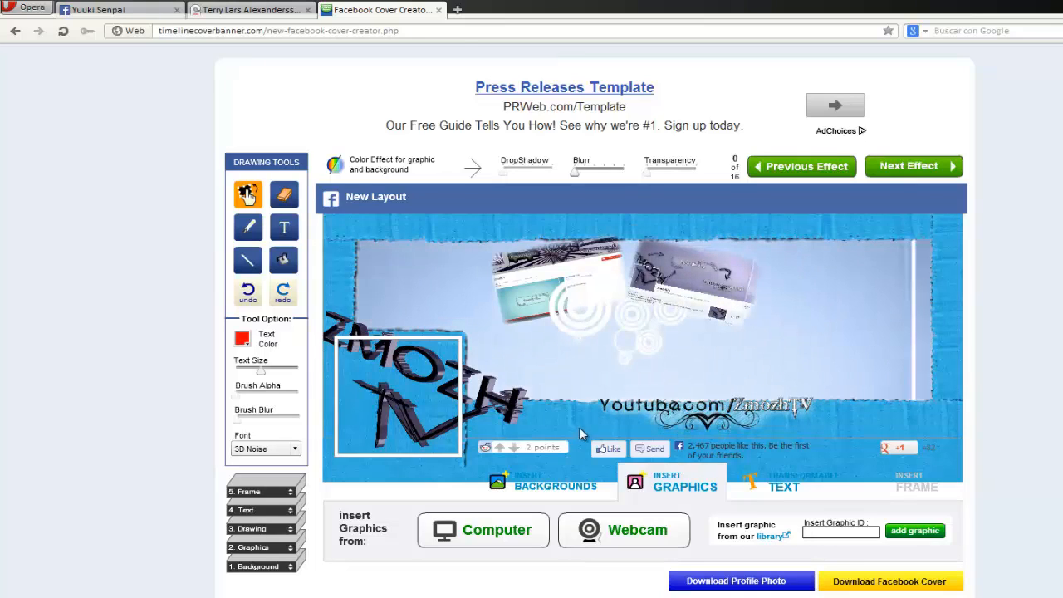
click(704, 405)
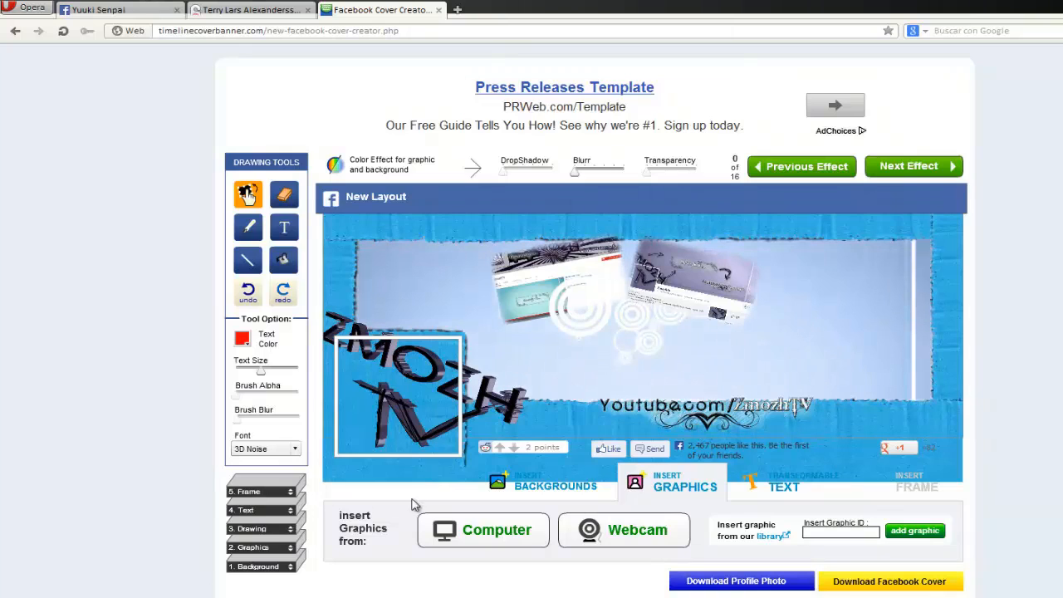
click(483, 530)
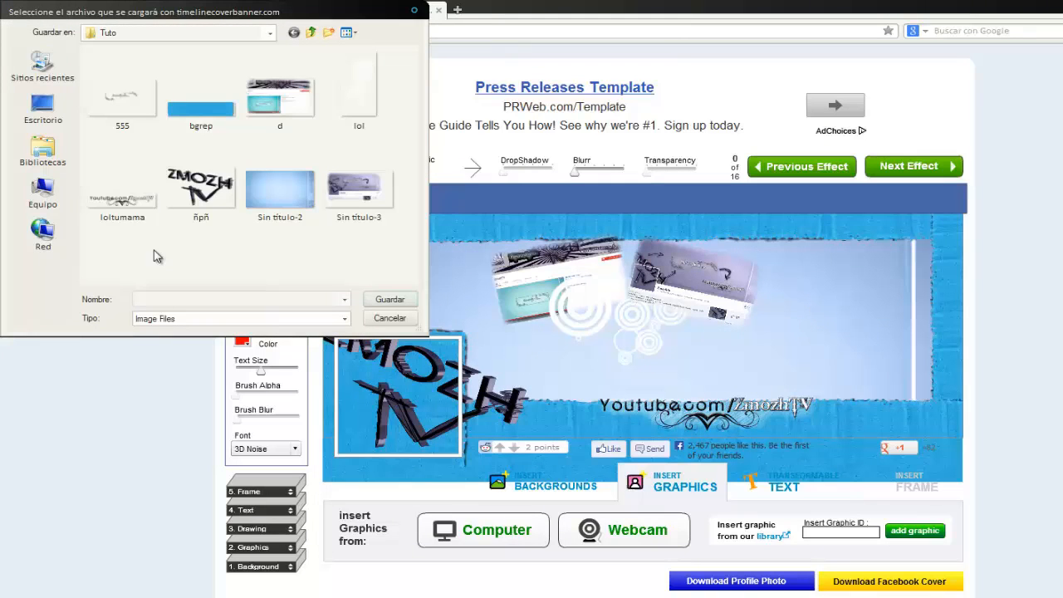
click(123, 89)
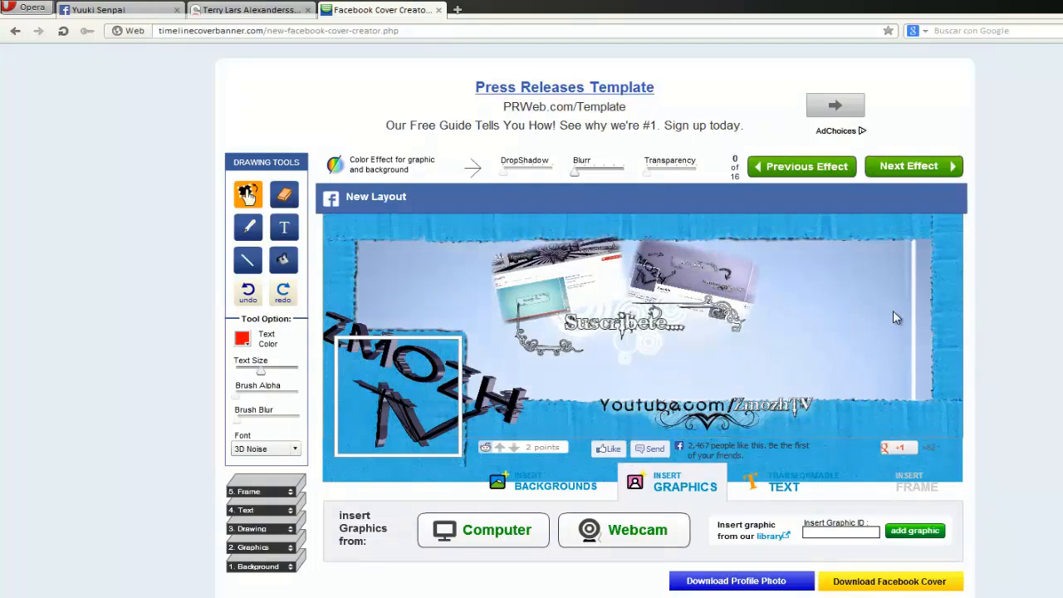
mouse_move(767, 356)
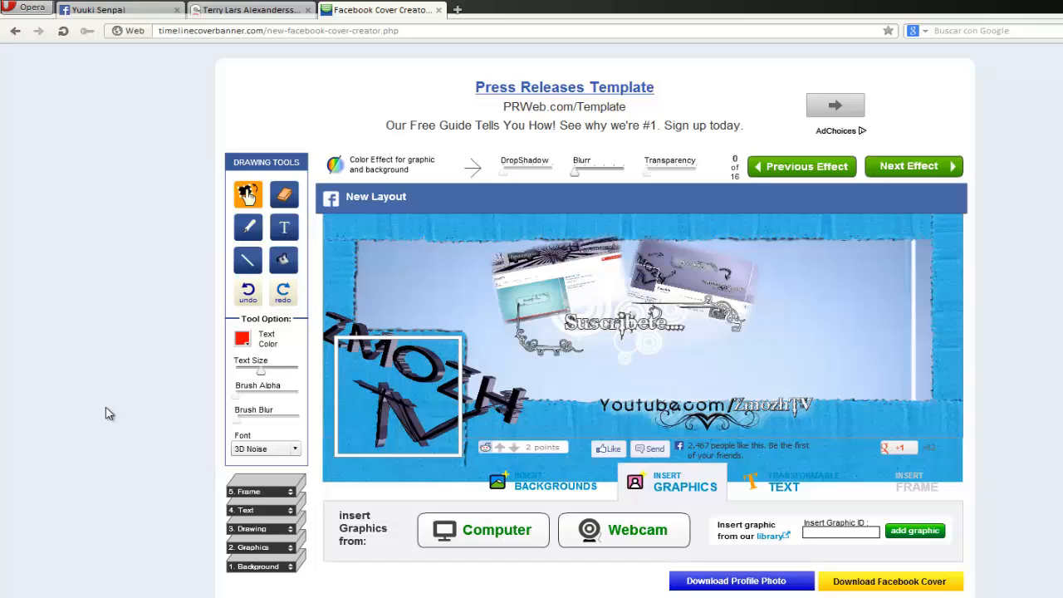
mouse_move(46, 386)
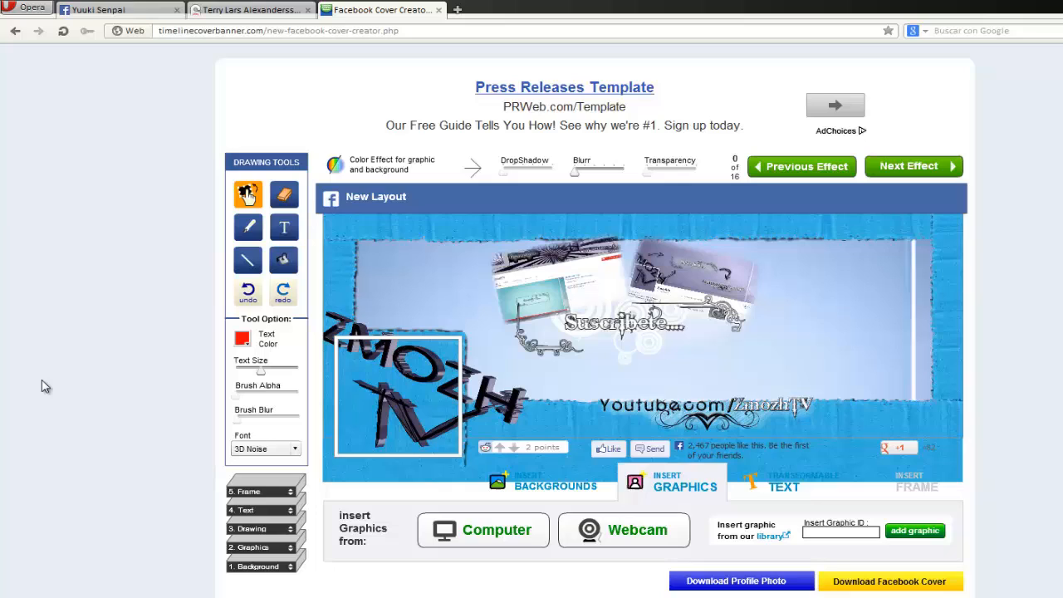
mouse_move(485, 540)
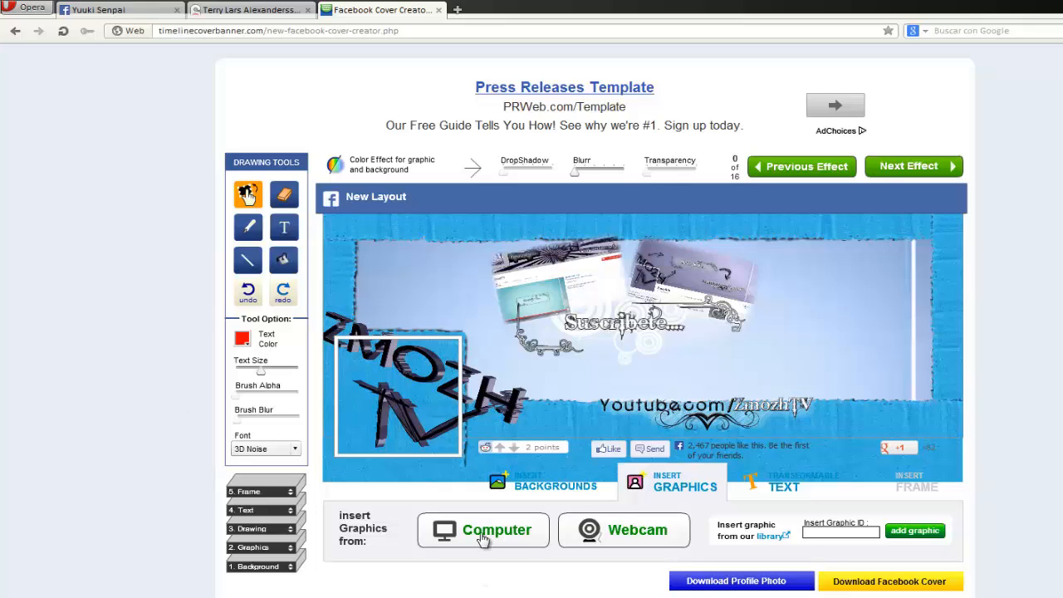
Step: Insert the concentric circles image again and enlarge it across both side edges
click(484, 530)
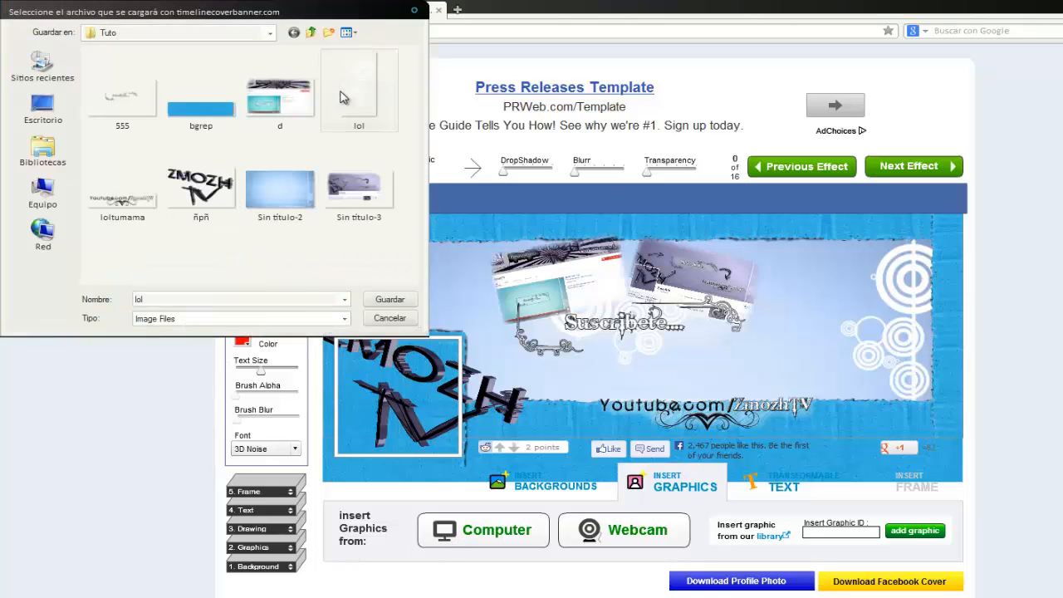
click(389, 299)
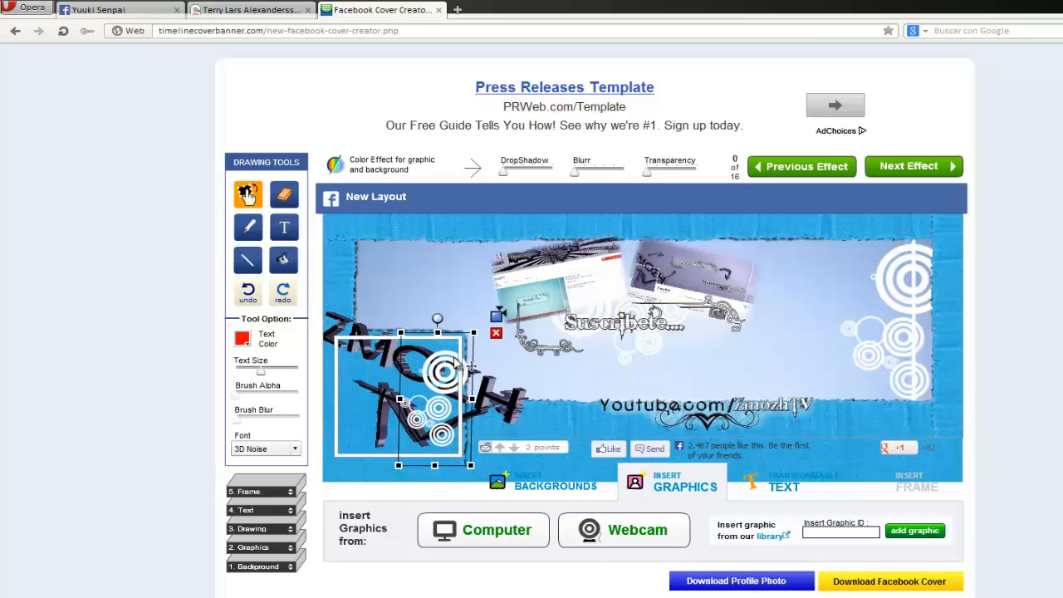
drag(435, 391, 368, 286)
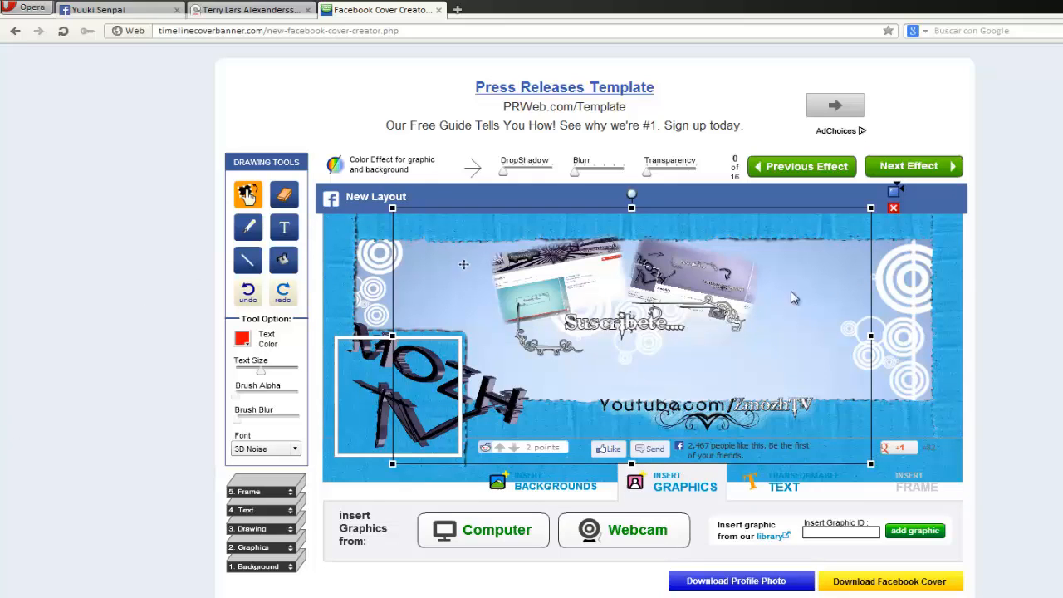
scroll(up, 3)
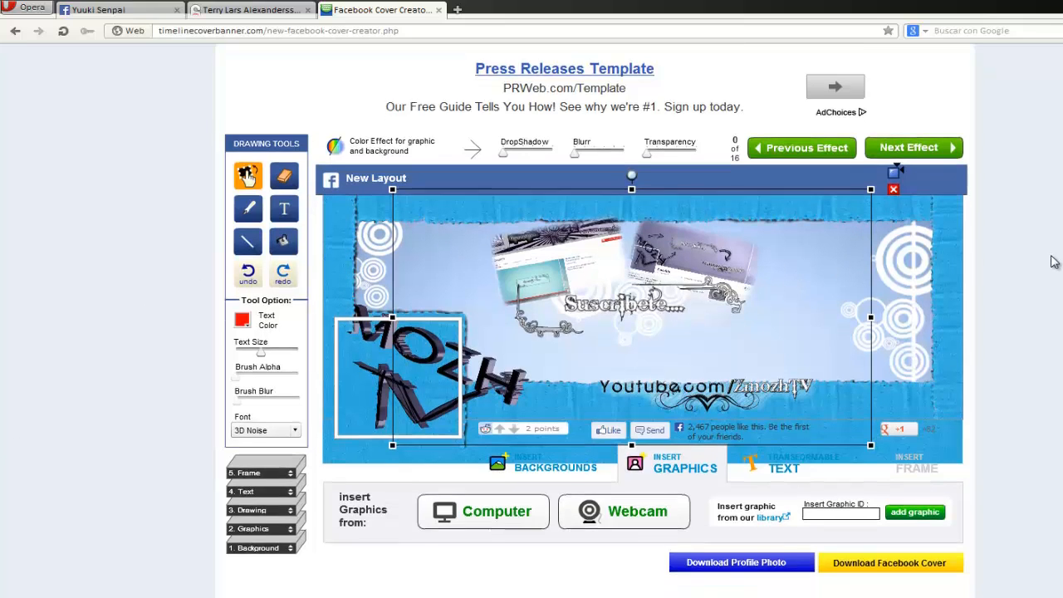
Step: Download the finished Facebook cover and save it as tutorial1 in the Tuto folder
scroll(down, 3)
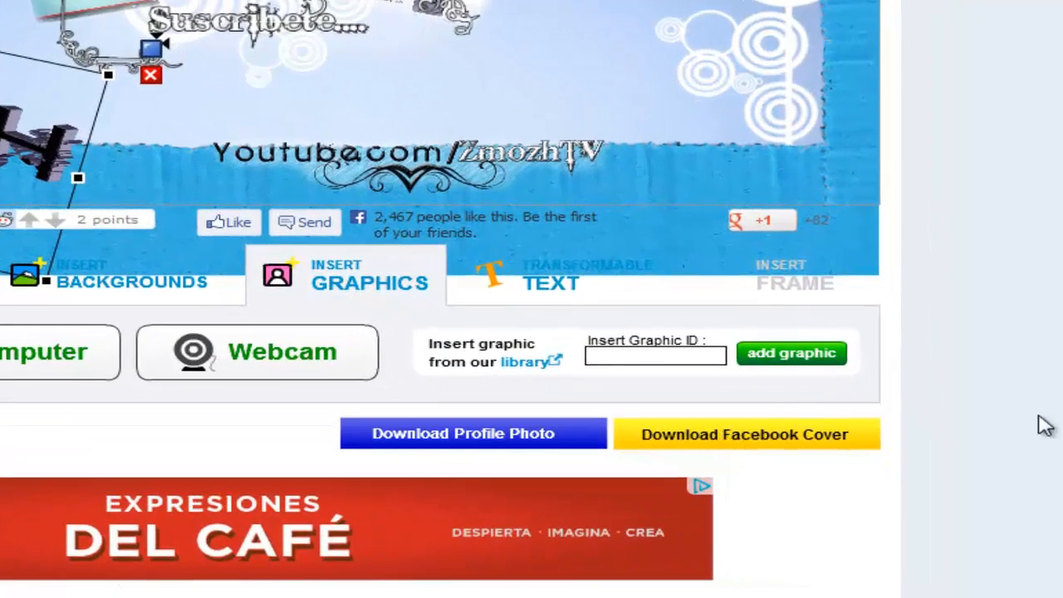
mouse_move(733, 455)
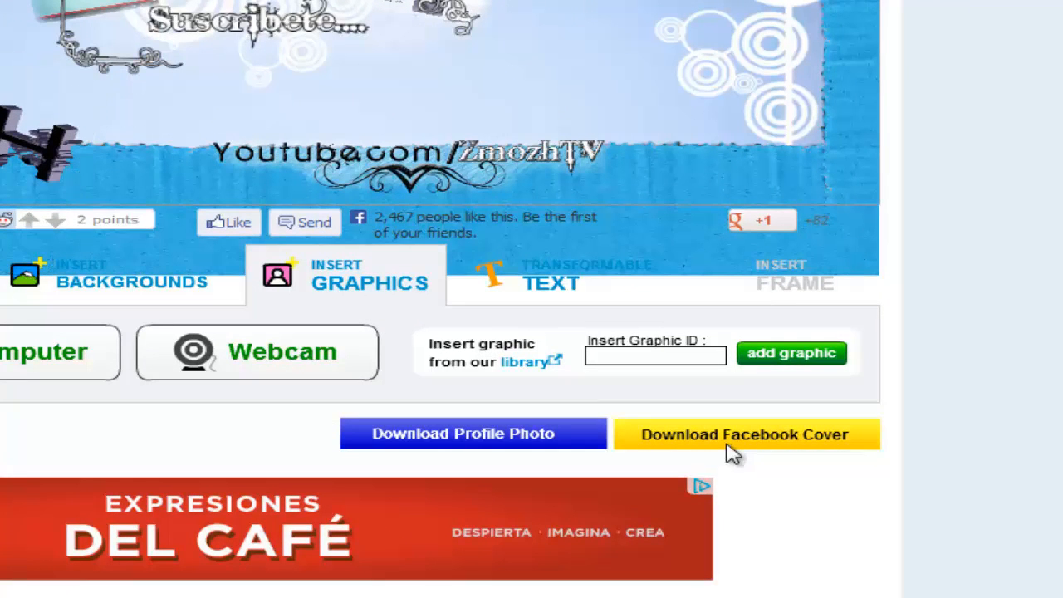
click(744, 434)
text(tutori)
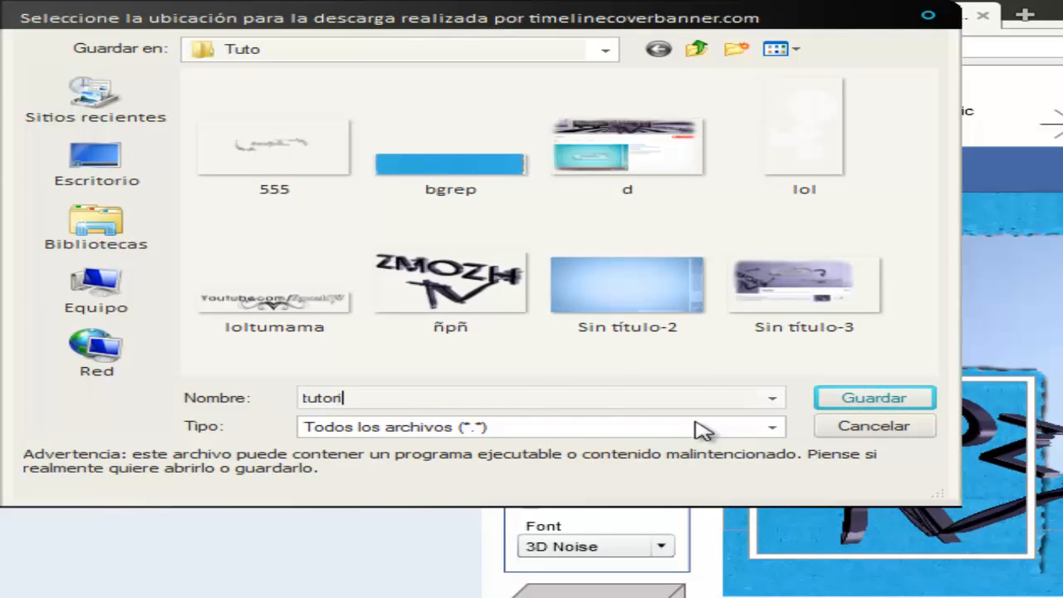
text(al1)
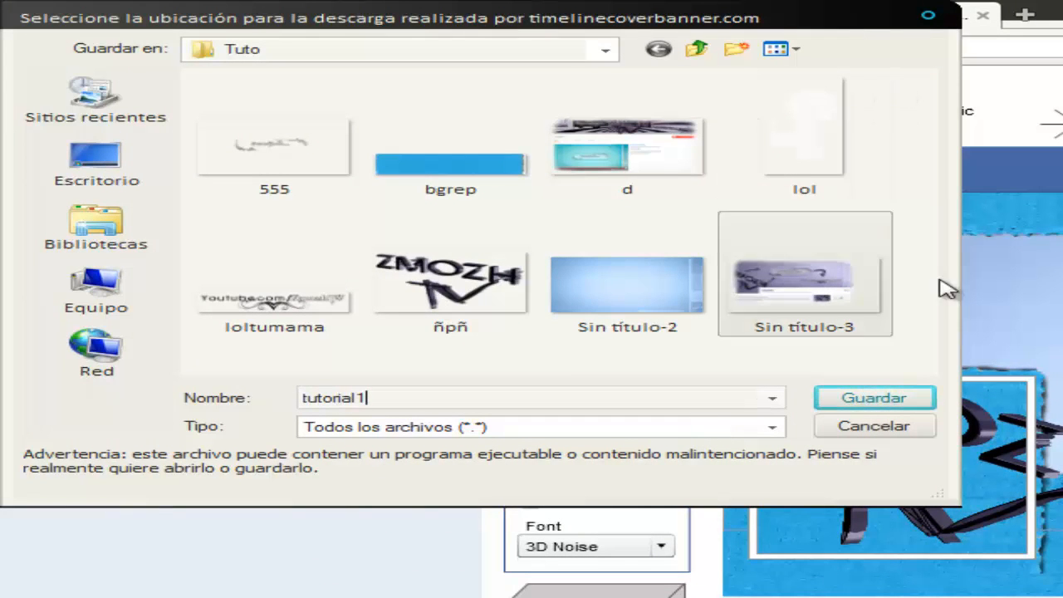
click(874, 397)
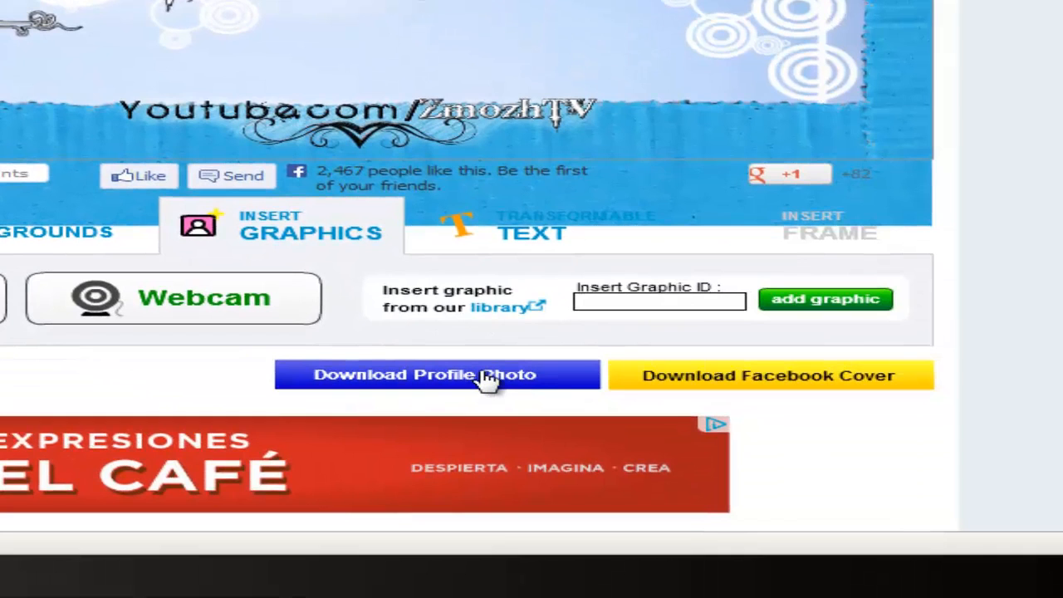
mouse_move(515, 396)
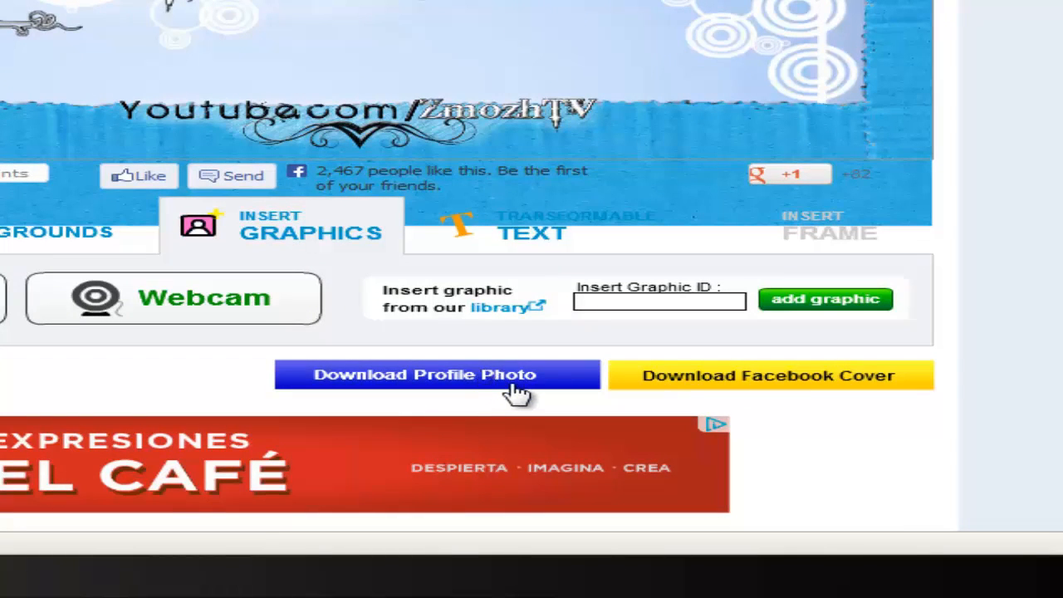
Step: Download the matching profile photo and save it as tutorial2
click(425, 376)
text(tutorial2)
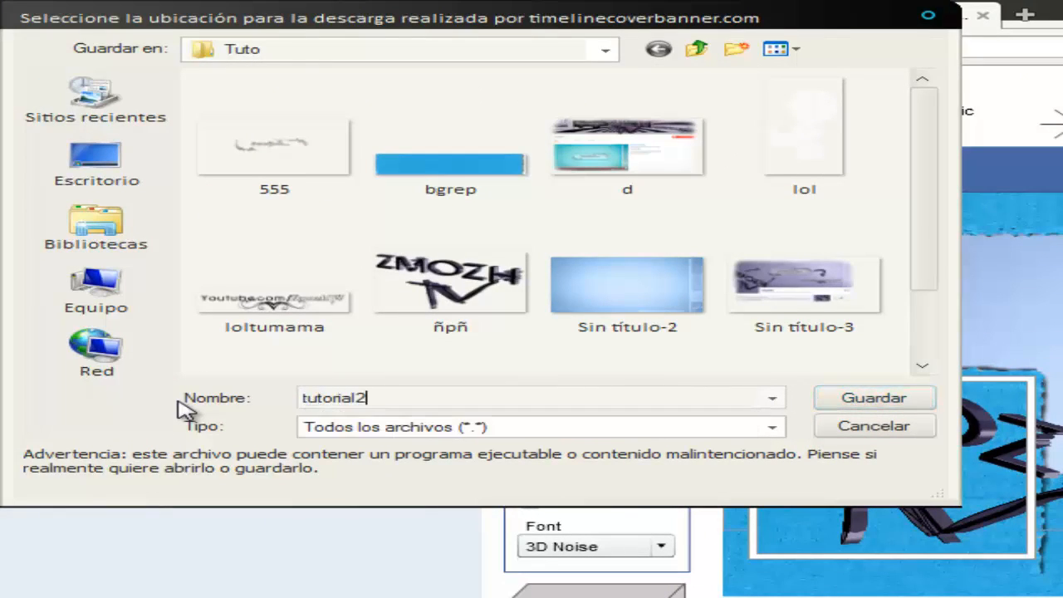
click(874, 397)
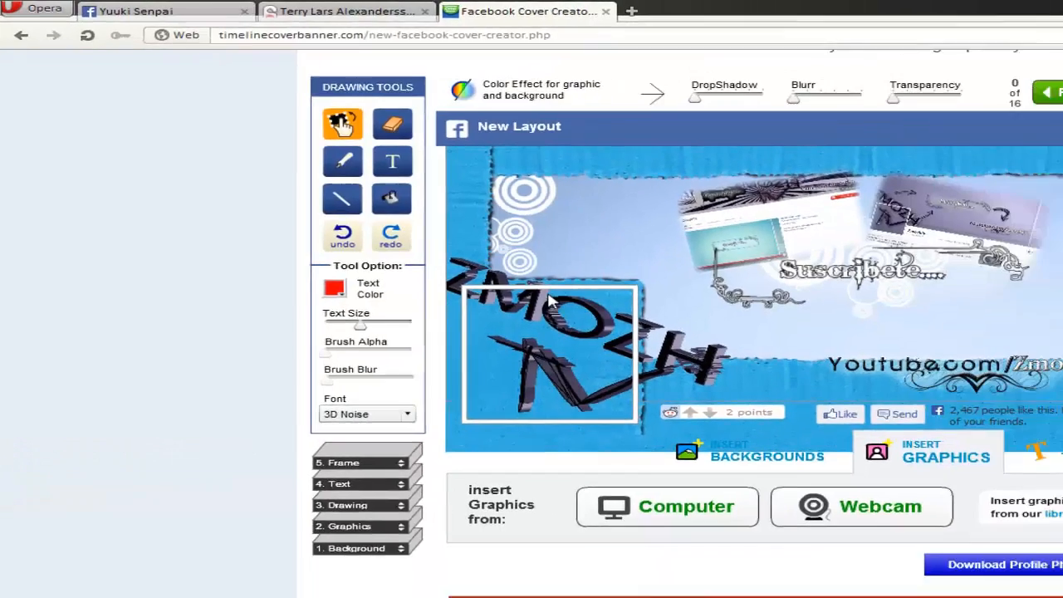
Step: On the Facebook profile, acknowledge the cover guidelines notice and show the add-cover options
click(219, 10)
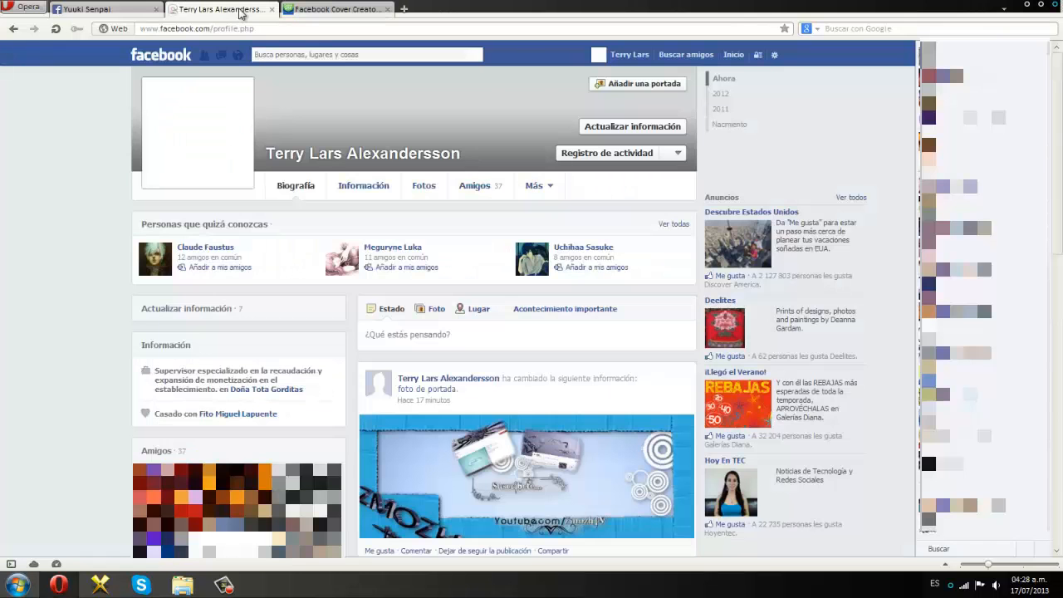
mouse_move(196, 256)
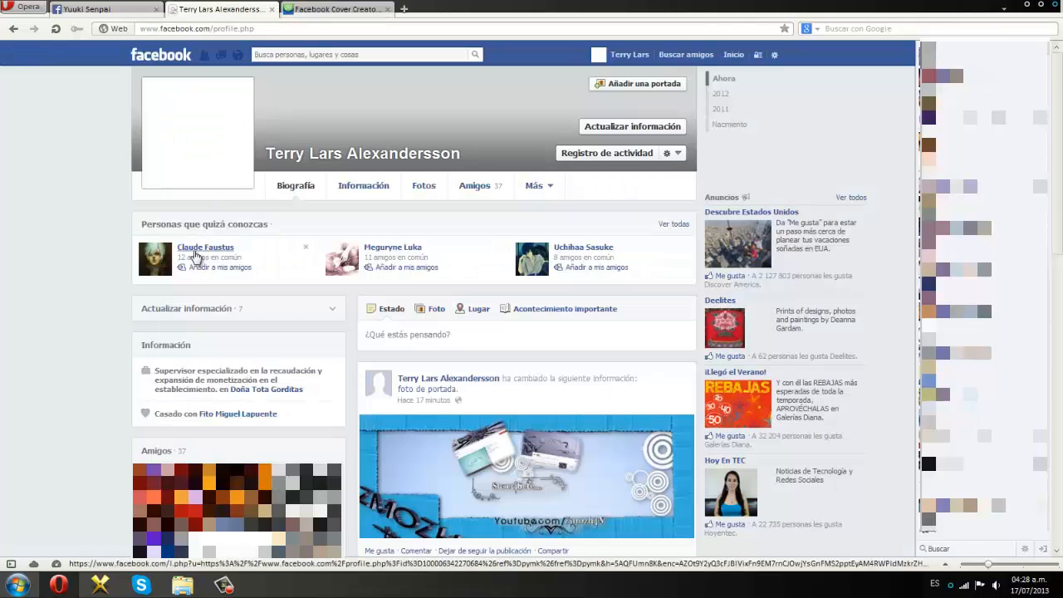
mouse_move(628, 83)
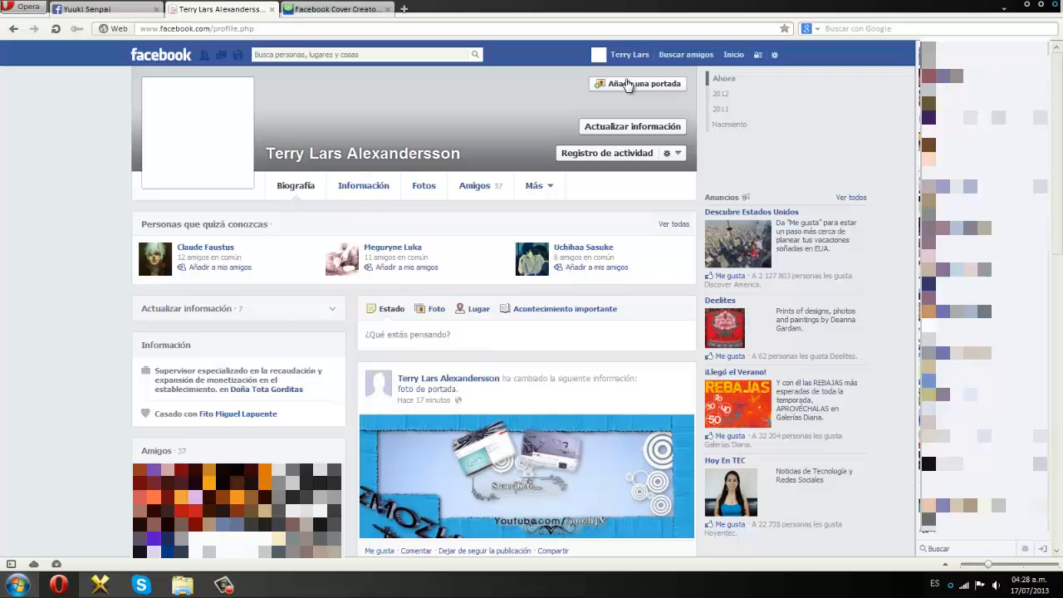
mouse_move(206, 246)
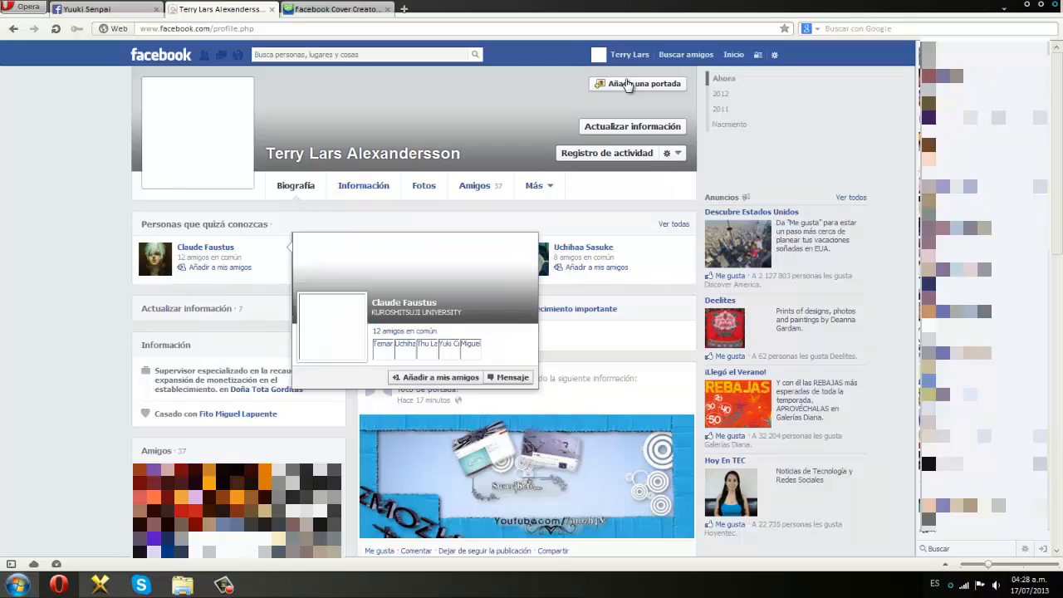
click(644, 83)
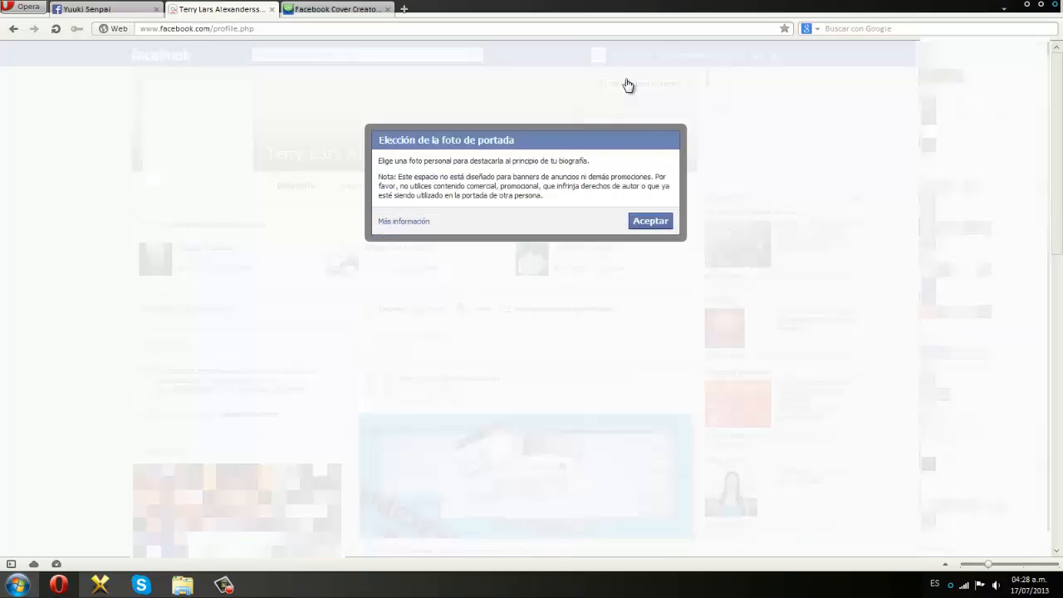
click(651, 221)
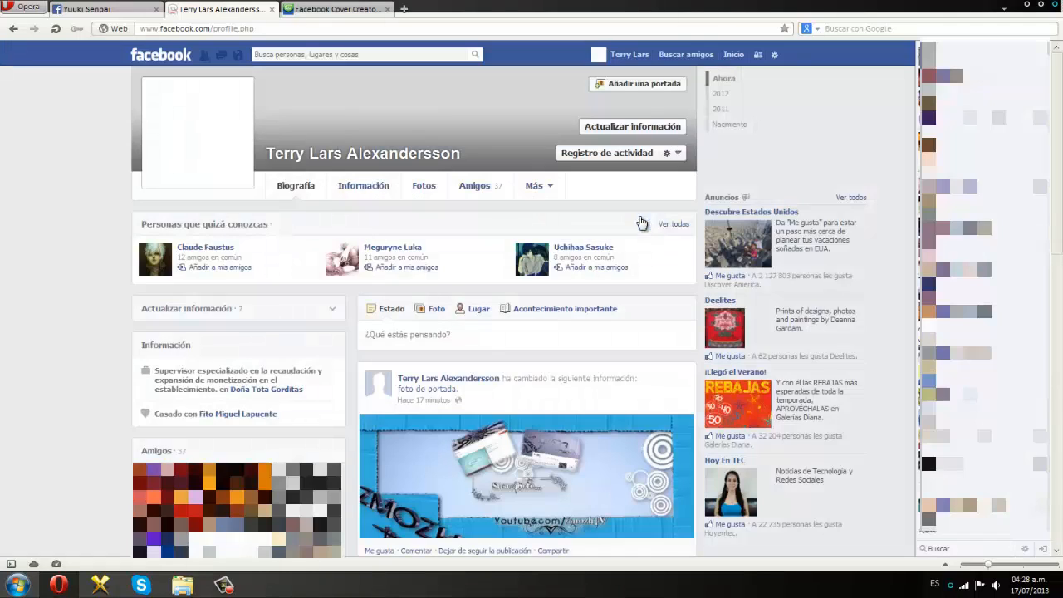
mouse_move(634, 87)
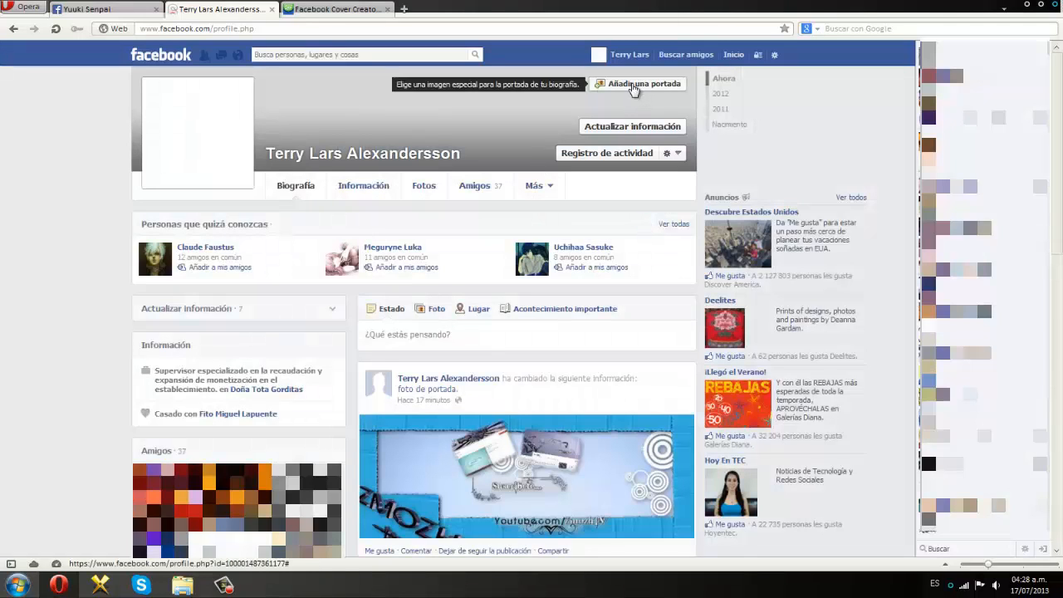
click(637, 83)
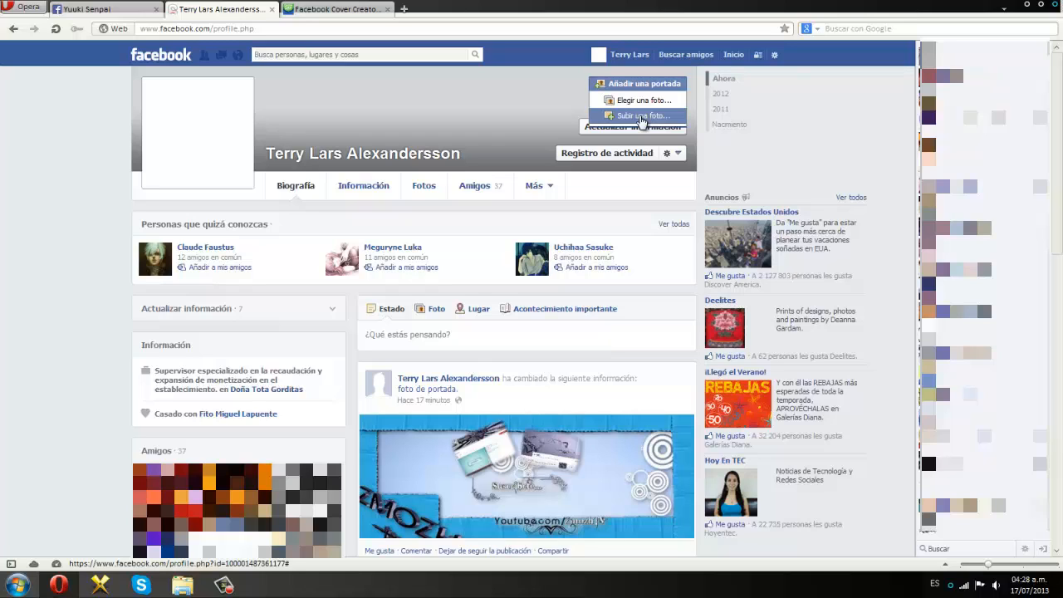
mouse_move(639, 99)
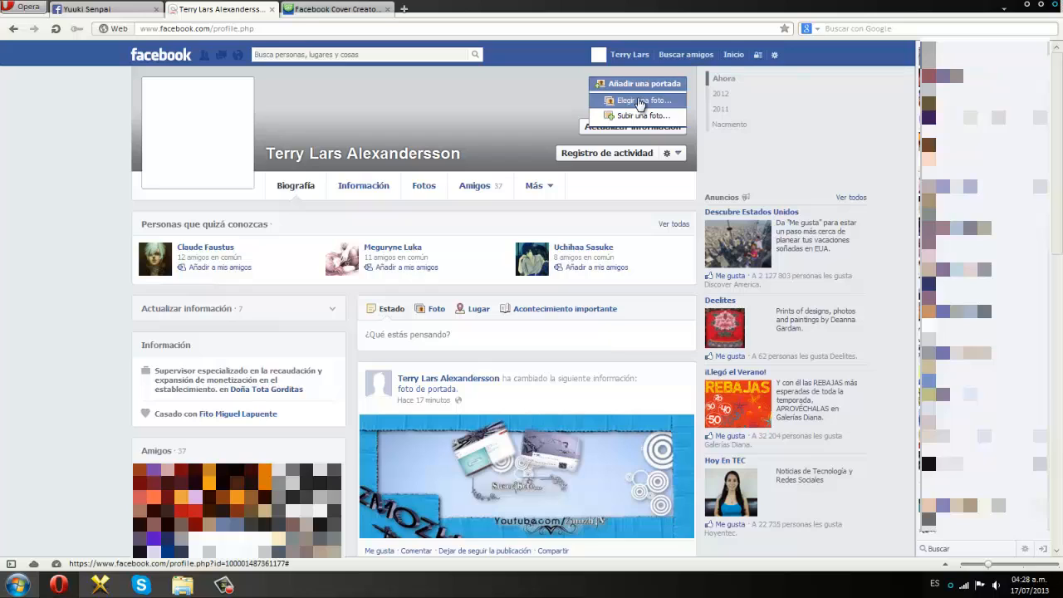
mouse_move(637, 117)
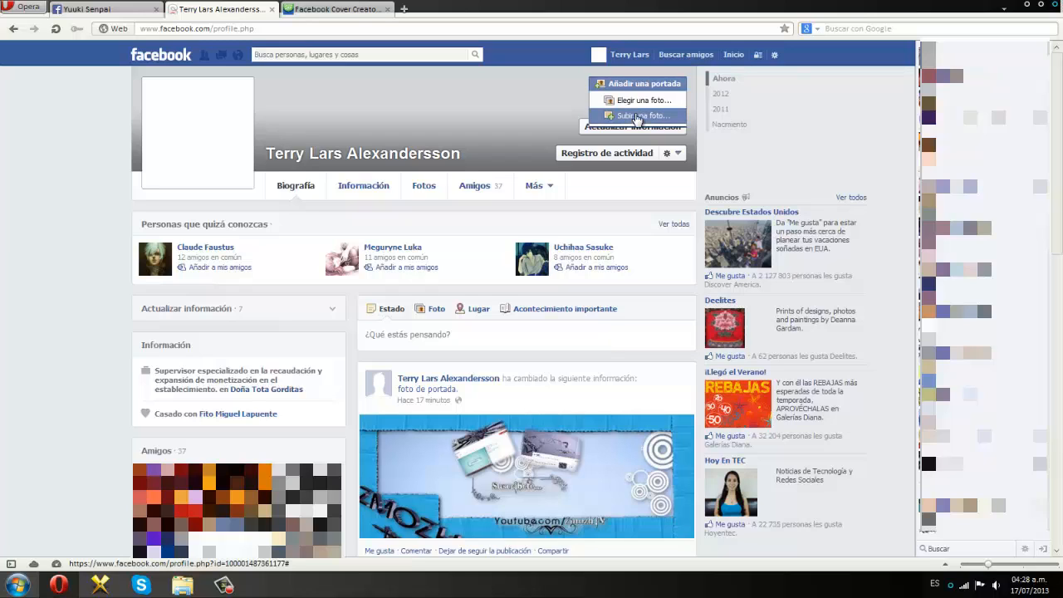
mouse_move(645, 100)
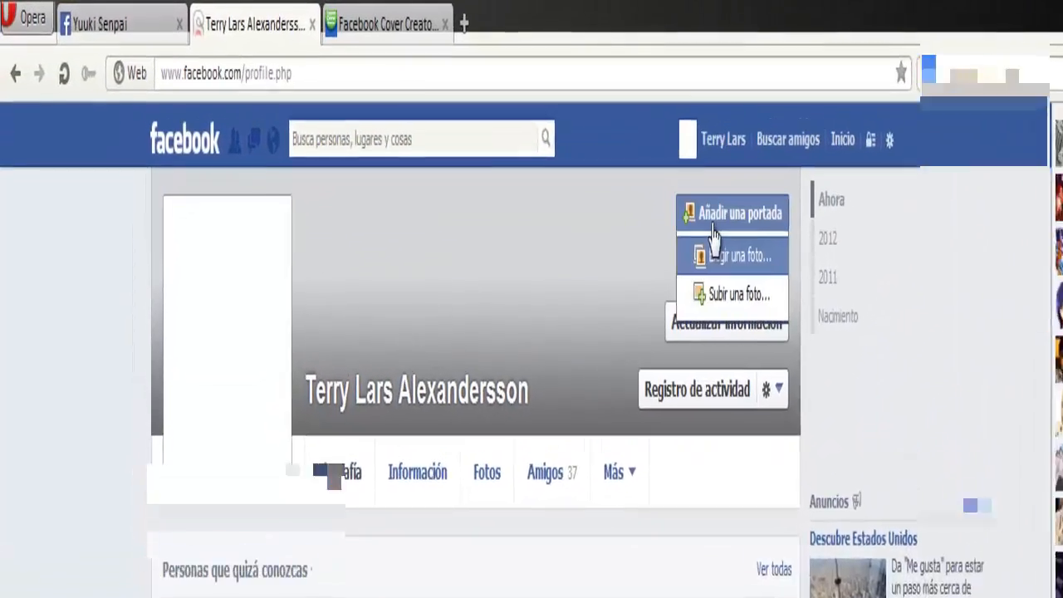
Step: Upload tutorial1 from the computer as the profile's cover photo
click(739, 256)
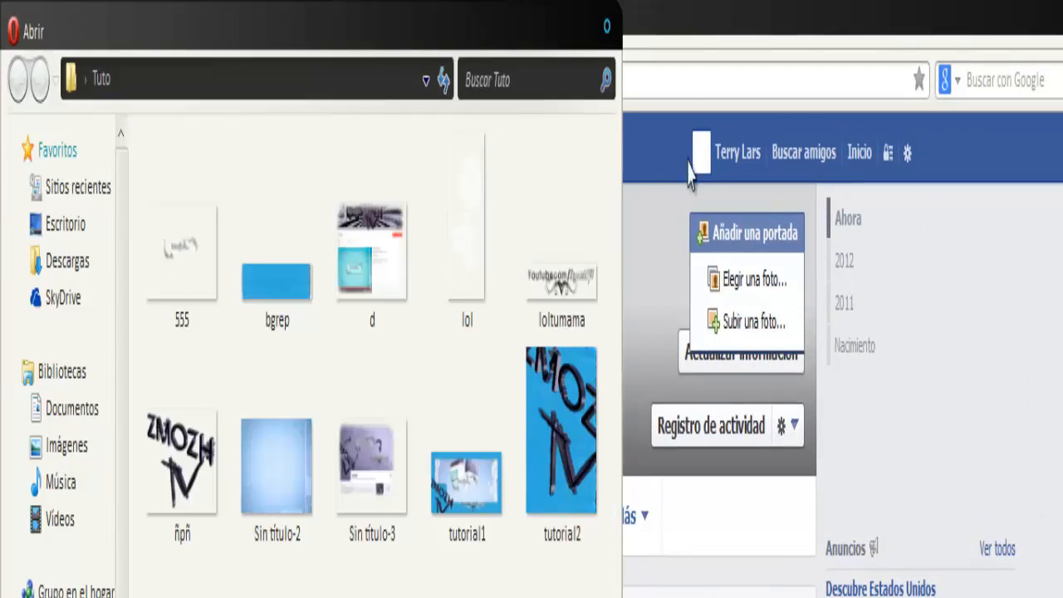
click(465, 482)
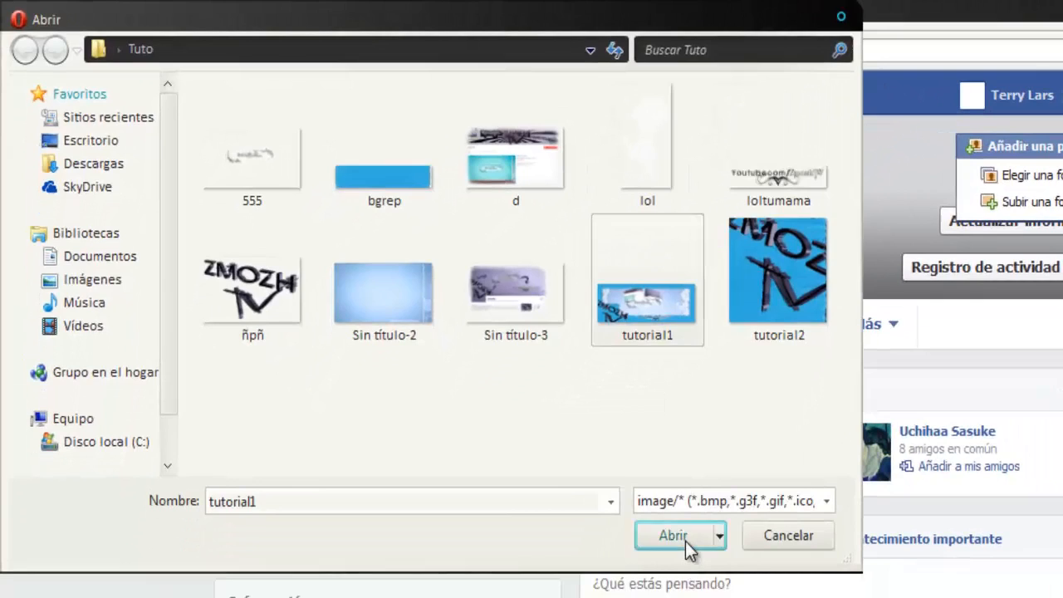
click(672, 535)
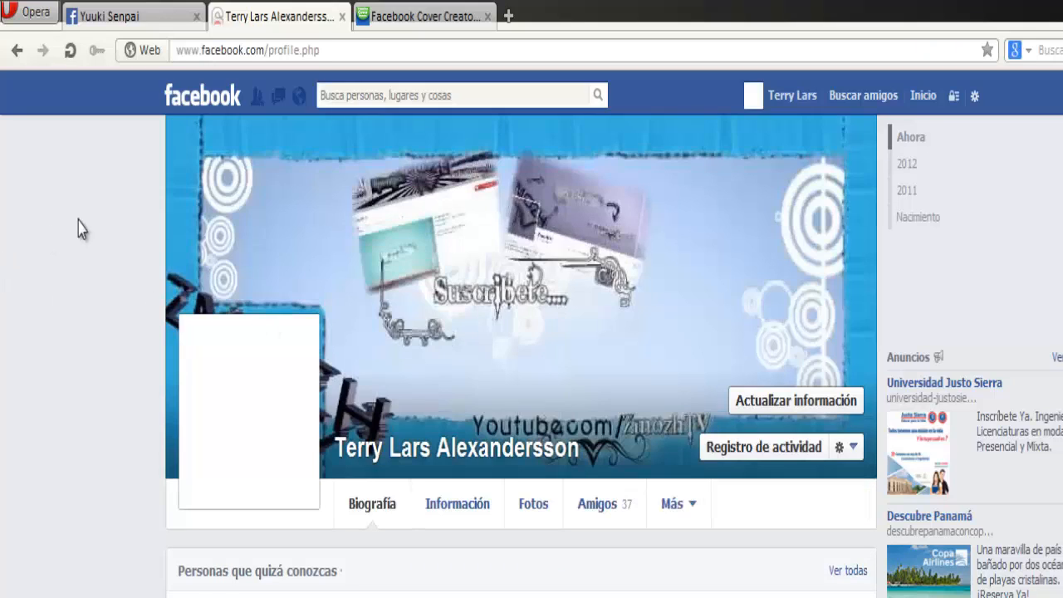
mouse_move(265, 482)
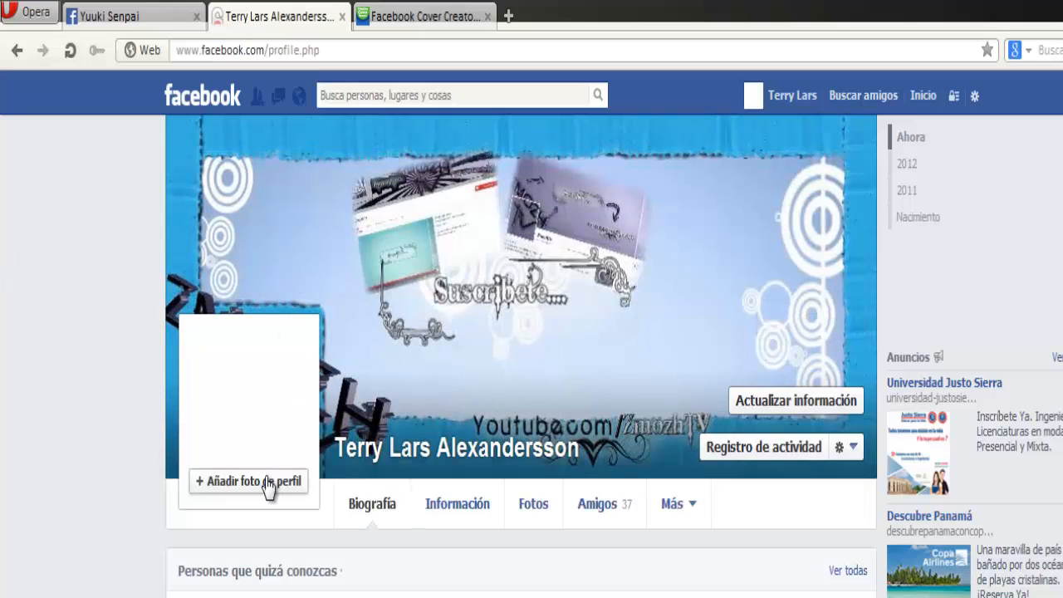
Step: Upload tutorial2 with the ZMOZH logo as the Facebook profile picture
click(248, 481)
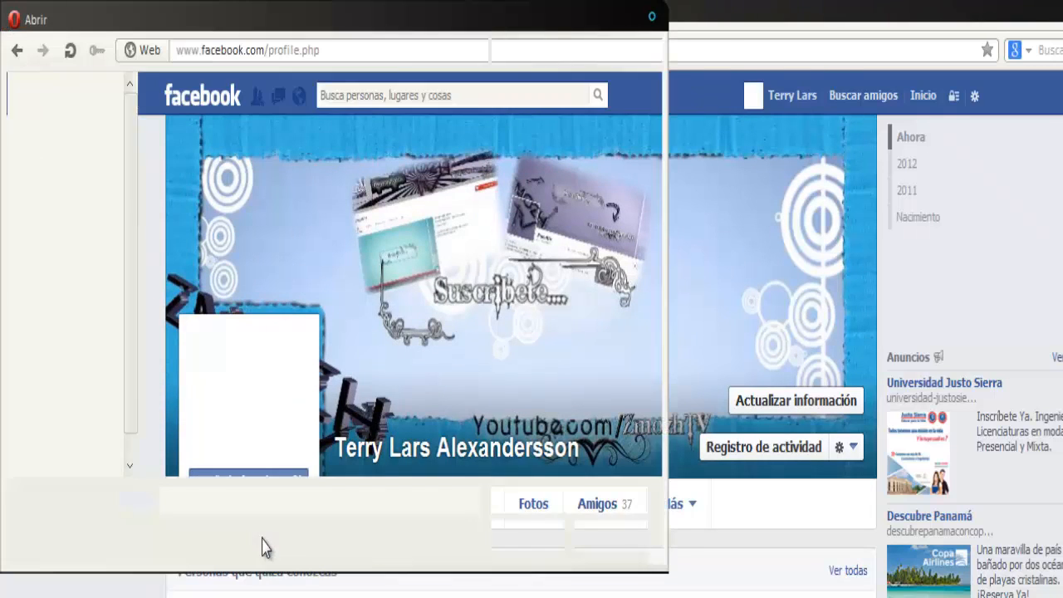
click(603, 274)
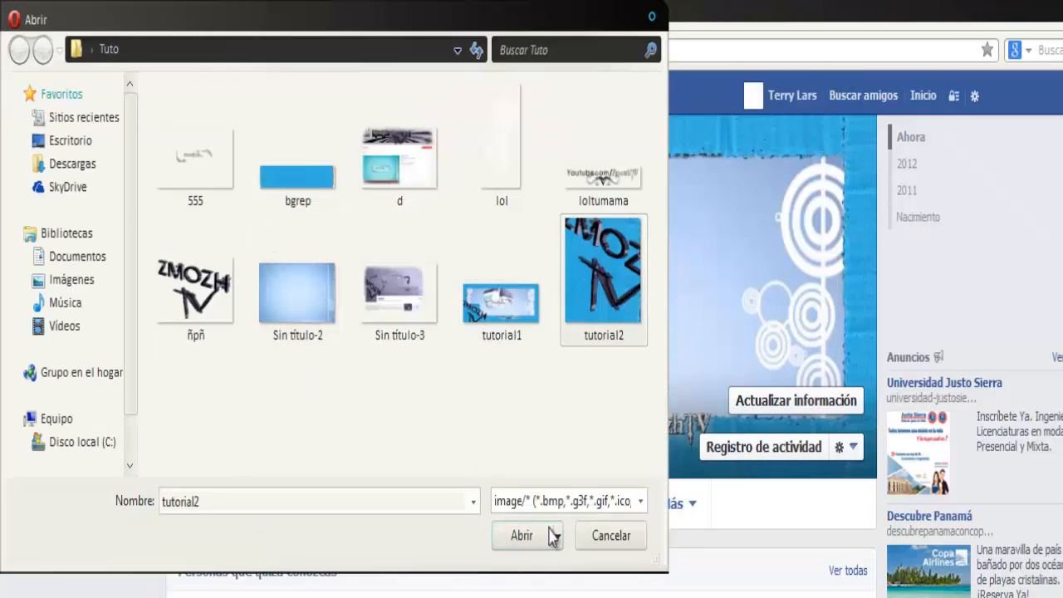
click(521, 535)
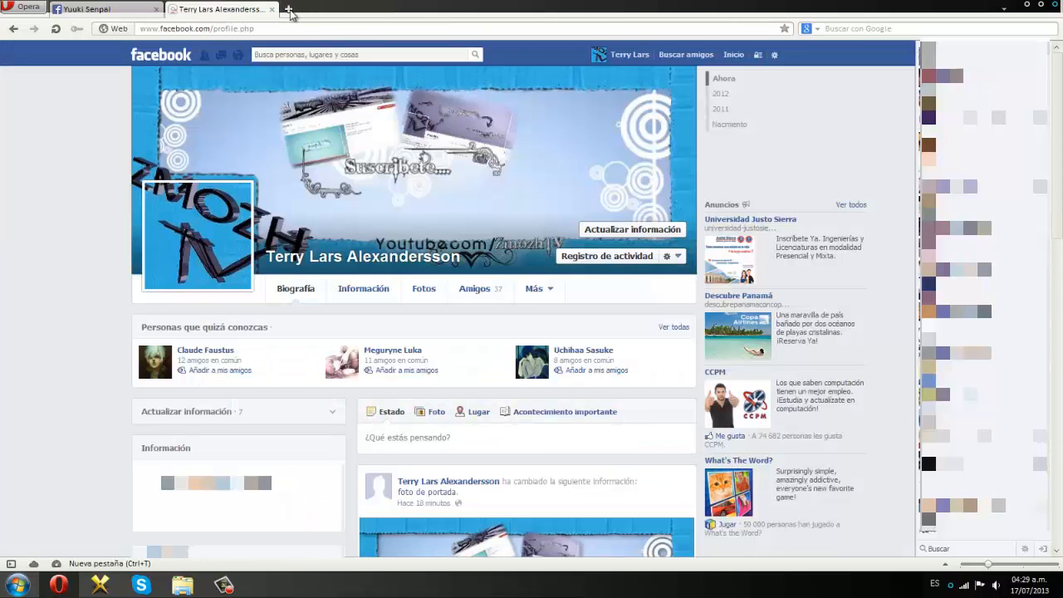
Step: Open the yuukisamasenpai YouTube channel in a new tab beside the Facebook profile
click(289, 10)
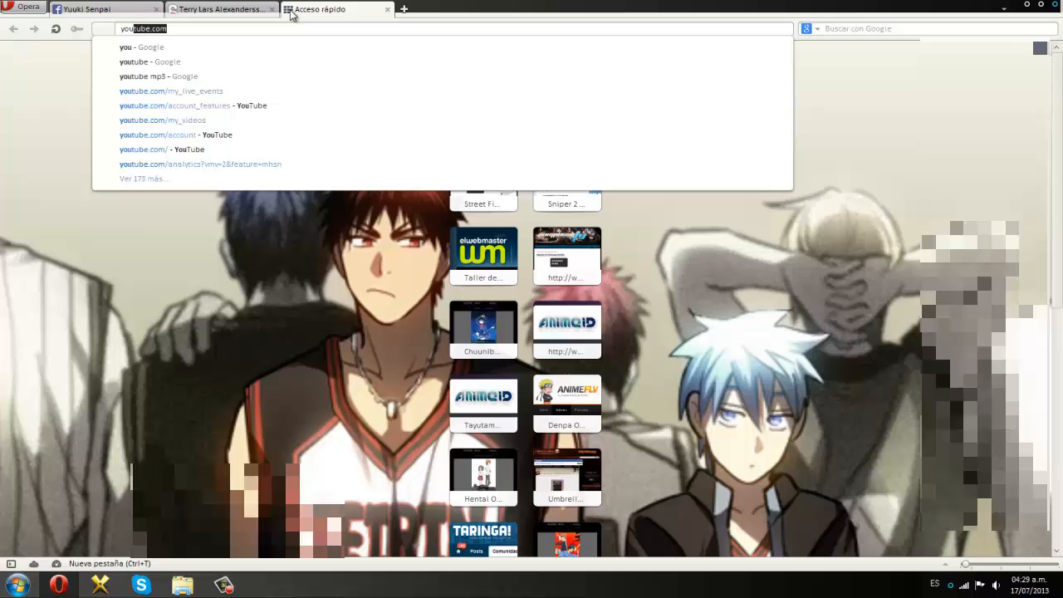
text(yuuki)
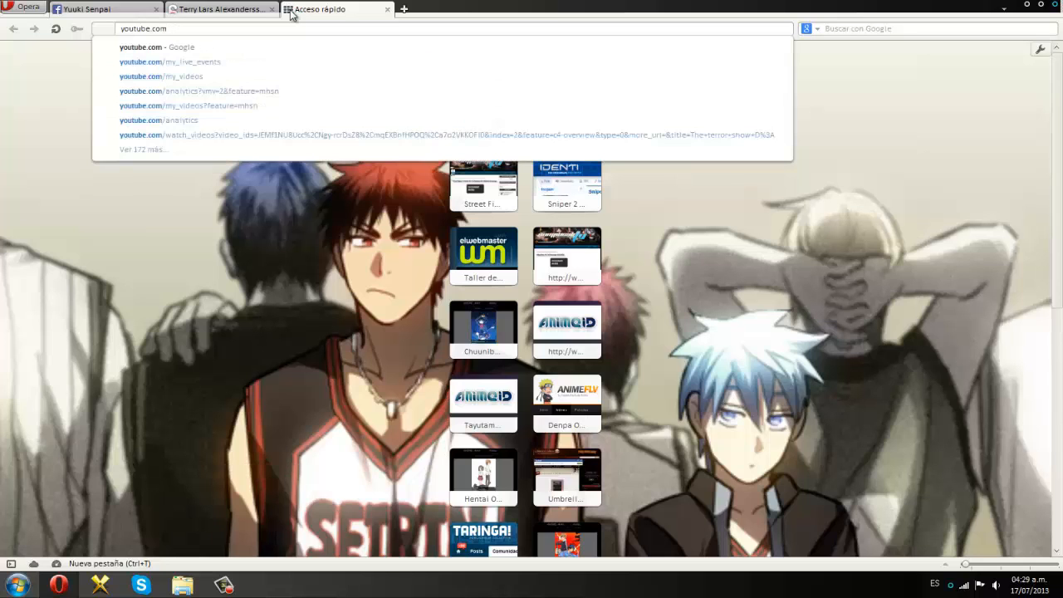
text(/yuukisamasenpai)
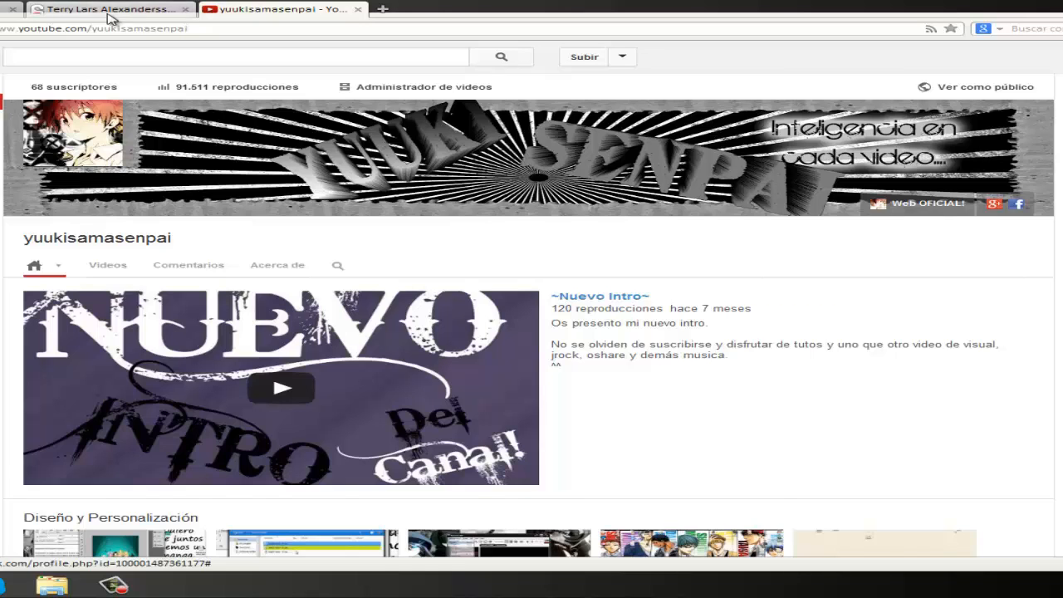
click(108, 10)
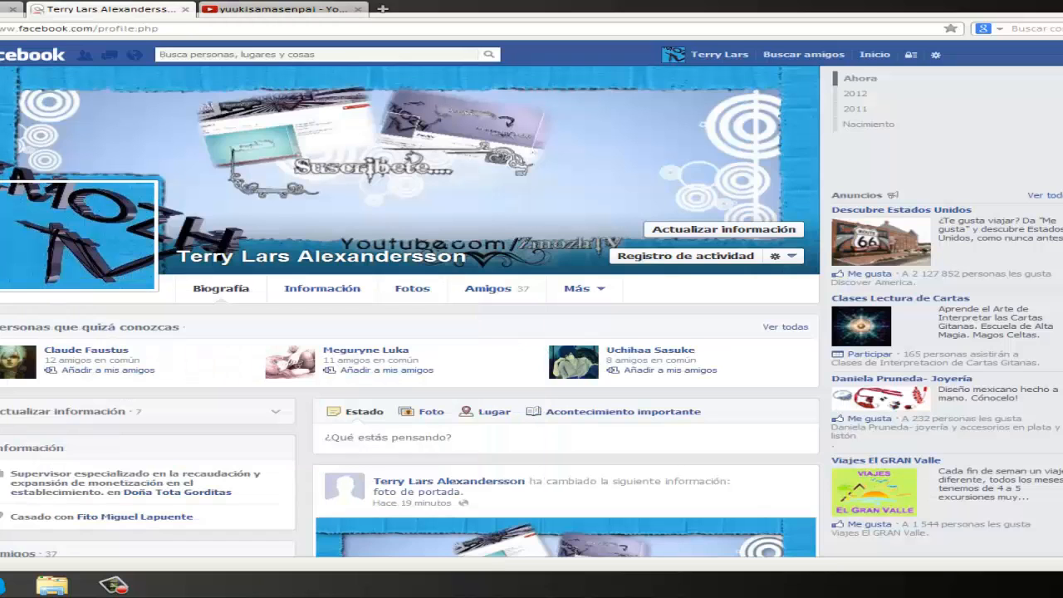
click(282, 10)
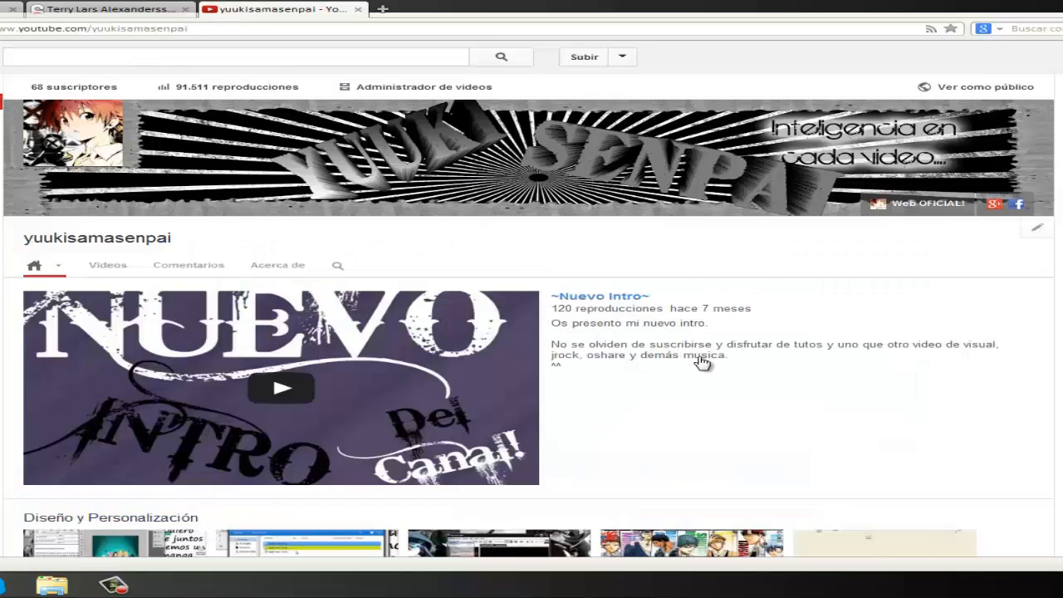